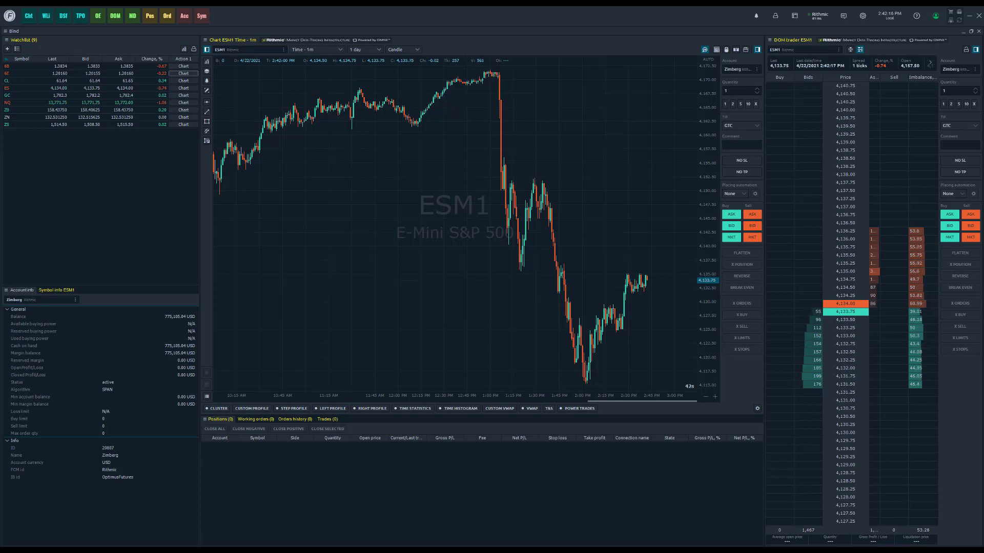
pyautogui.moveTo(657, 137)
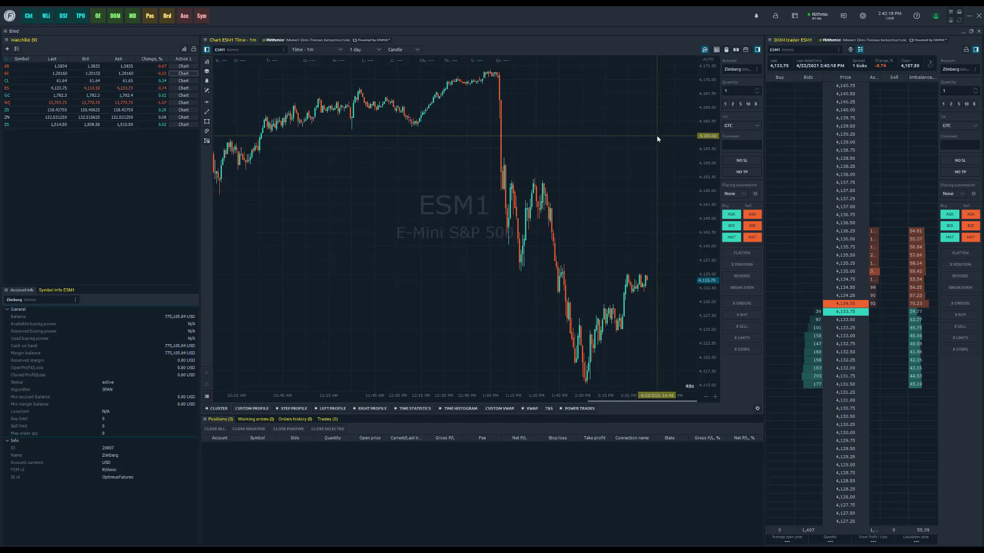
# - Show the list of available panels from the main panel menu
pyautogui.click(9, 16)
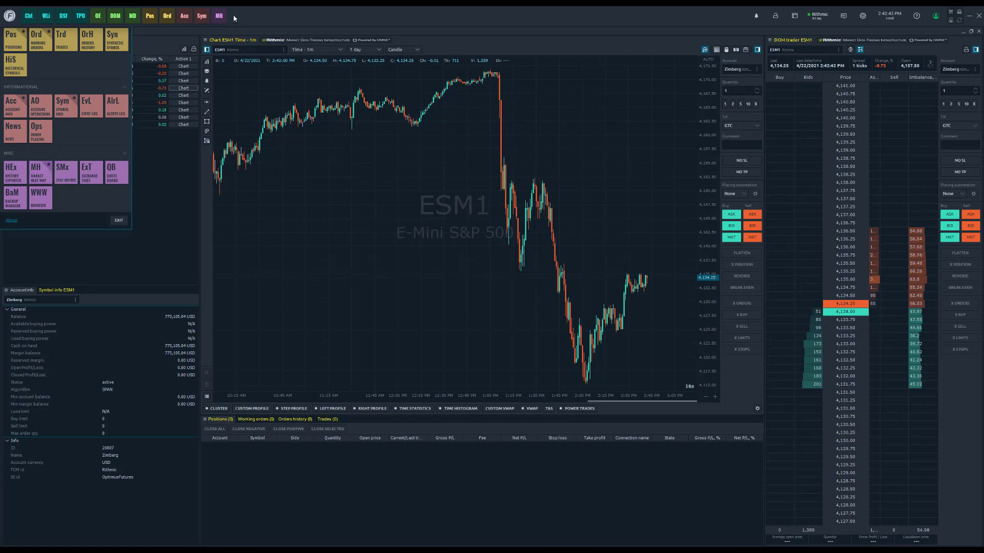
# - Launch an empty Market Heat Map panel from its new MH toolbar shortcut
pyautogui.click(219, 15)
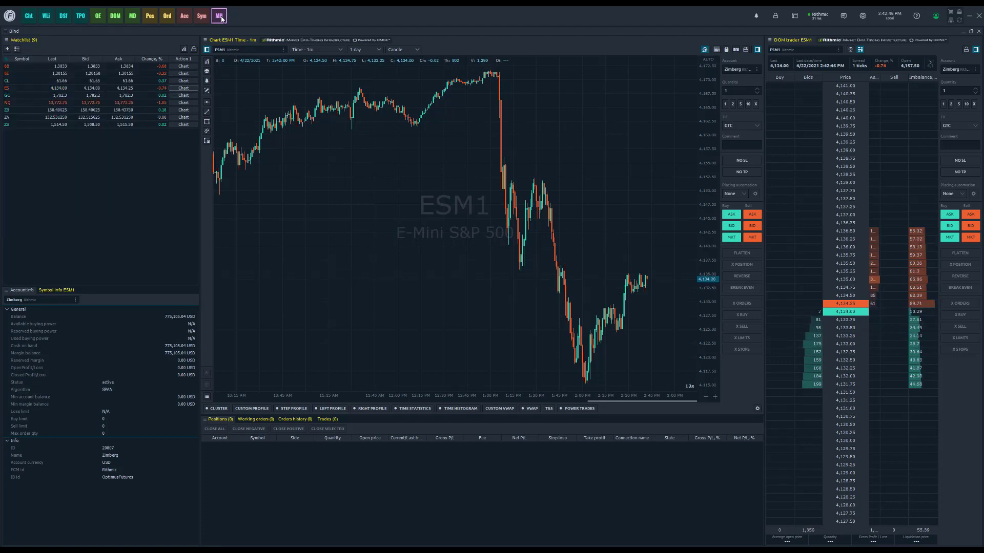
pyautogui.click(218, 15)
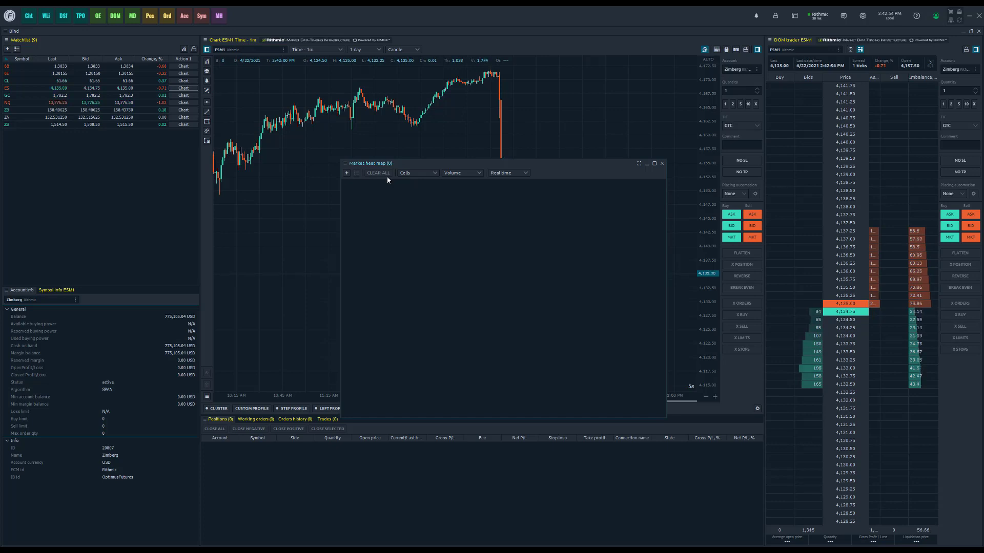
pyautogui.click(526, 173)
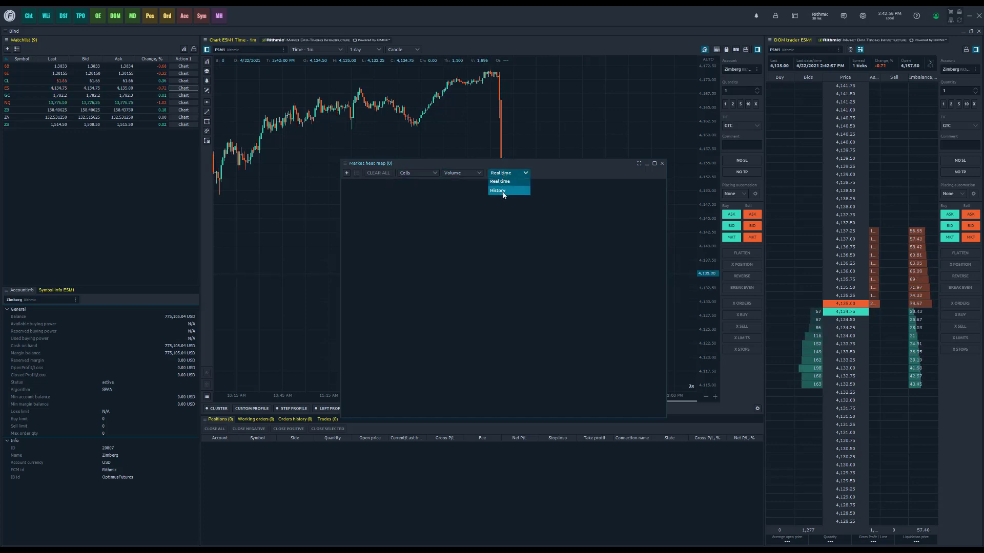
pyautogui.click(508, 173)
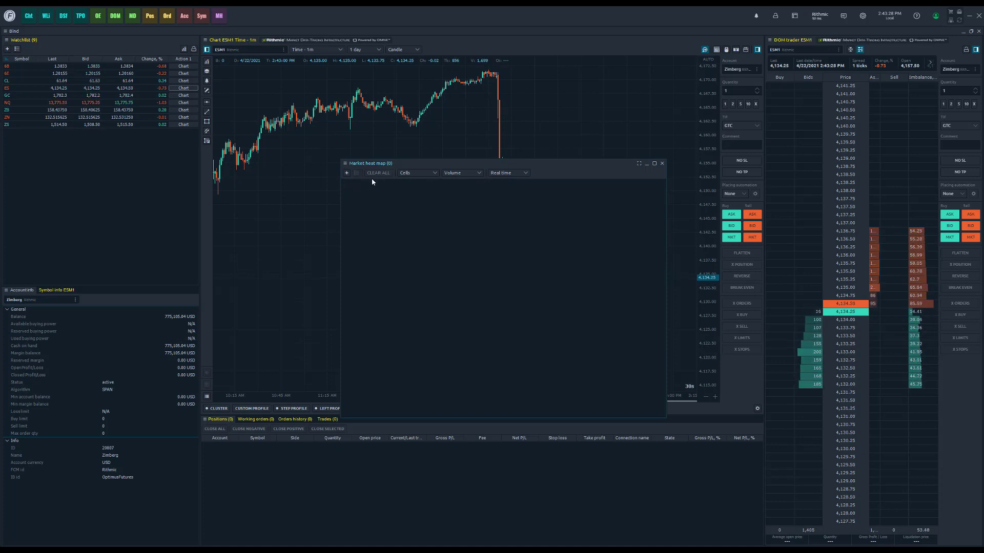
pyautogui.moveTo(346, 173)
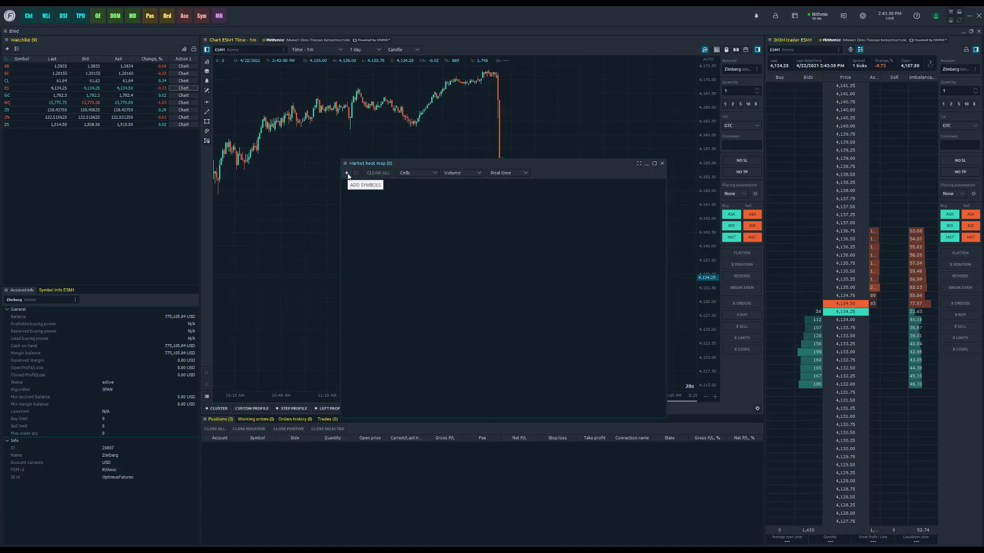
# - Add ESM1, NQM1 and the YM contract as tiles in the heat map
pyautogui.click(346, 173)
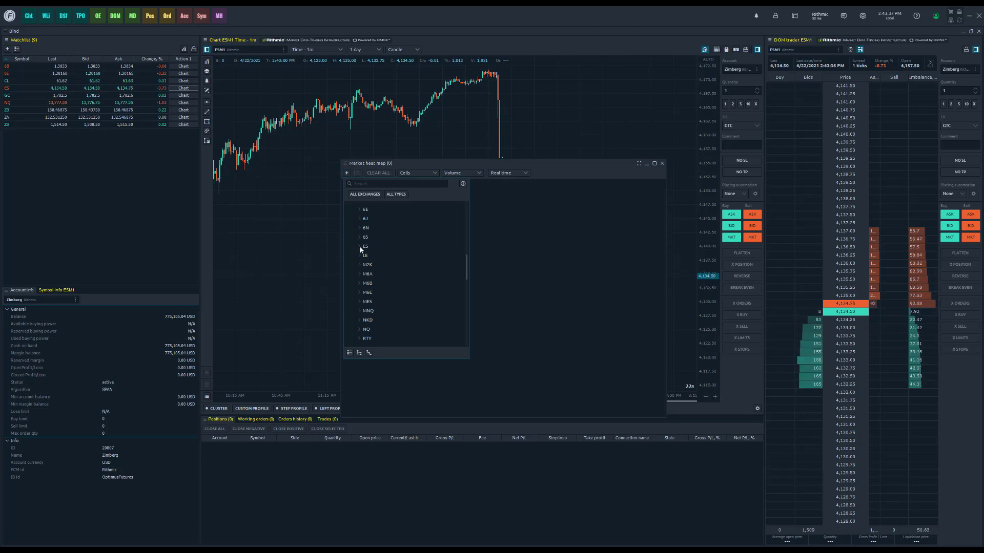
pyautogui.click(360, 246)
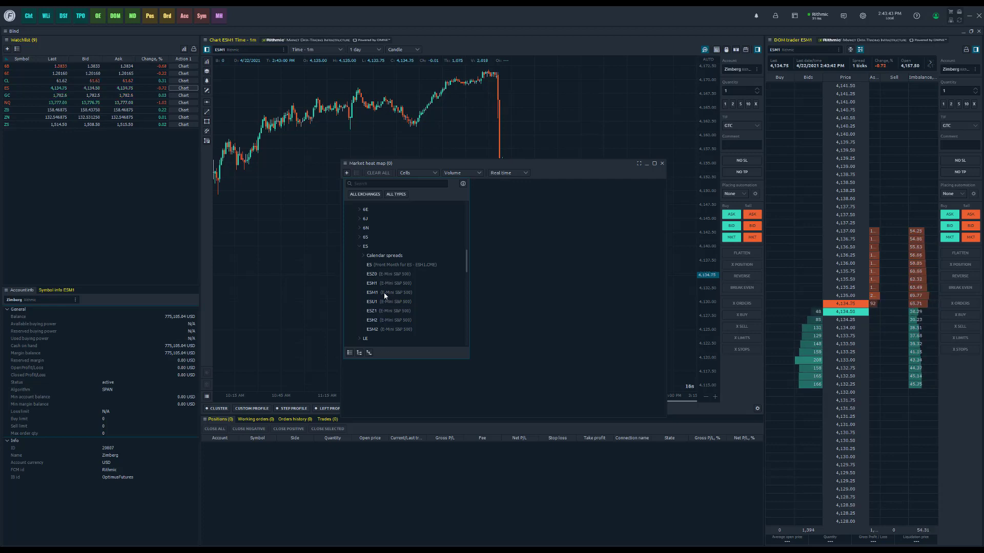
pyautogui.click(370, 293)
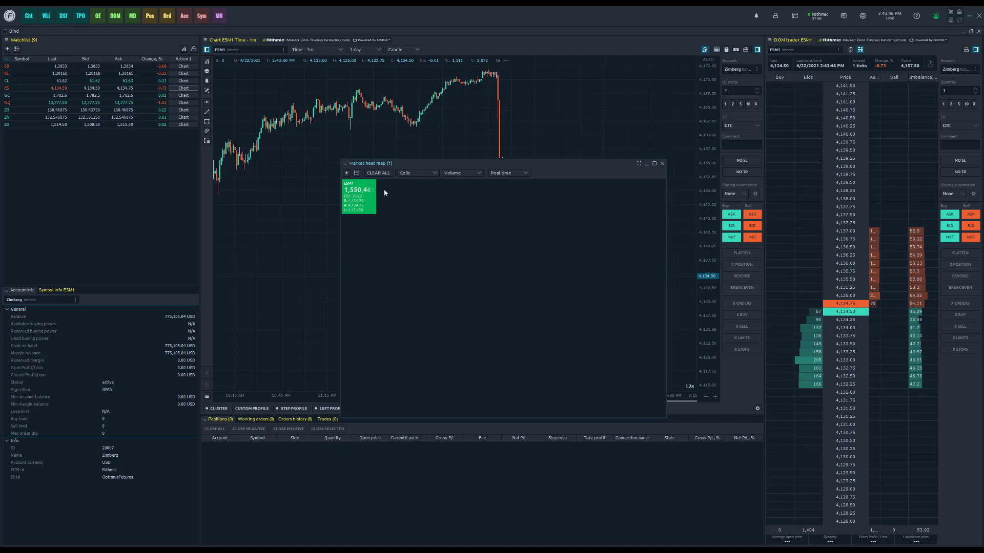
pyautogui.moveTo(346, 173)
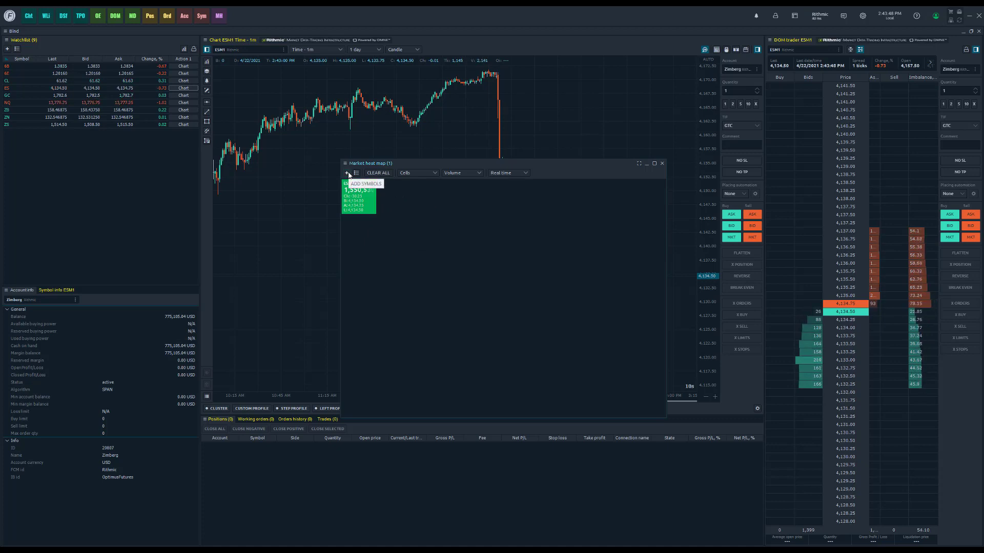
pyautogui.click(346, 173)
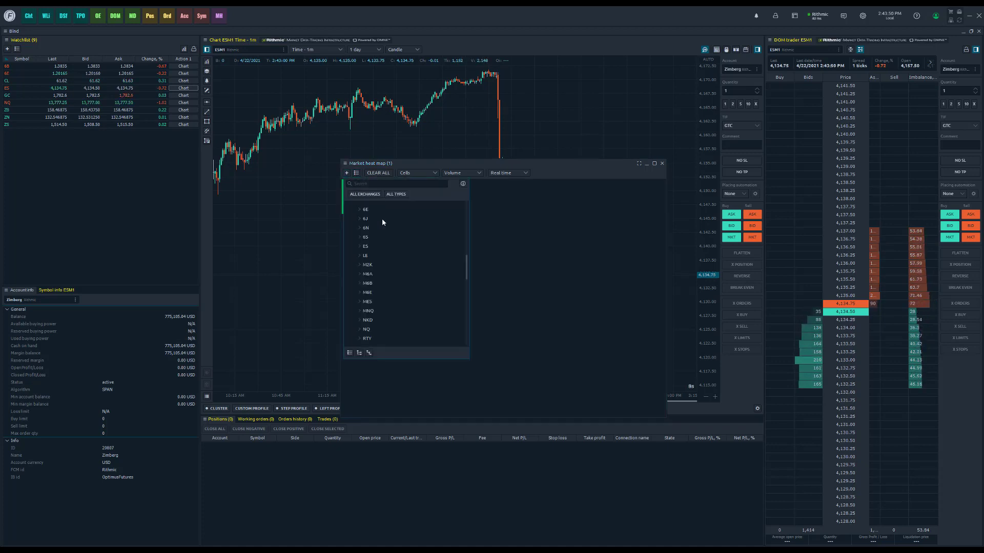
pyautogui.scroll(-3)
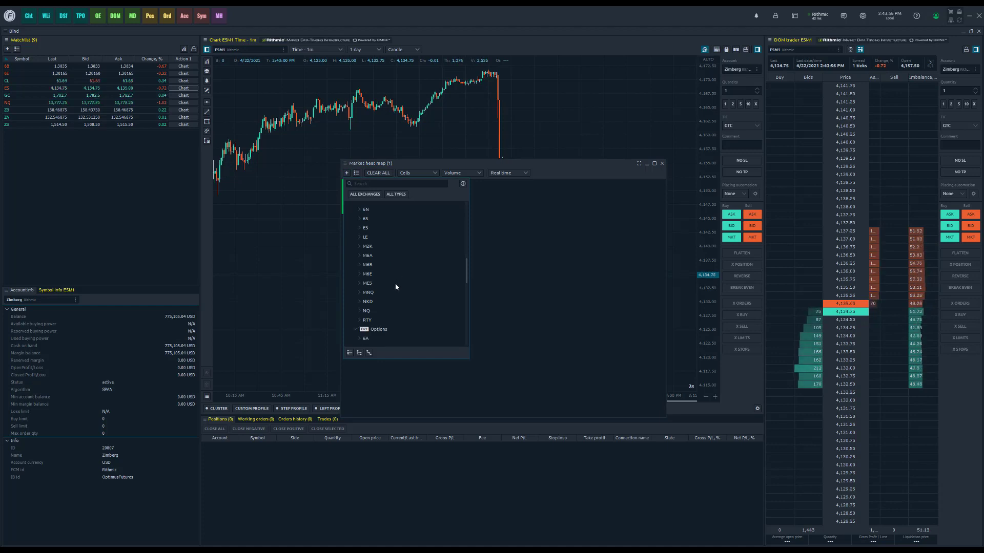
pyautogui.click(360, 311)
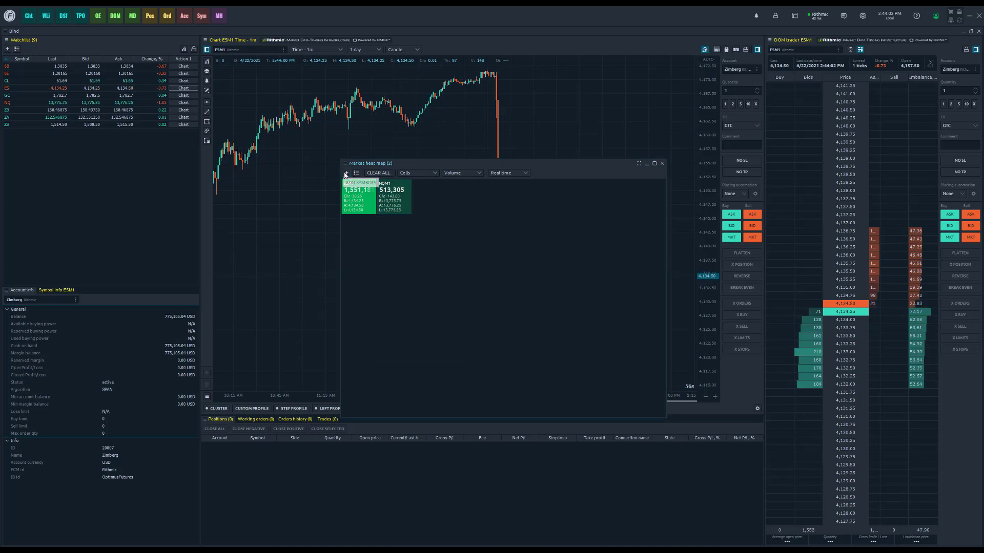
pyautogui.click(346, 173)
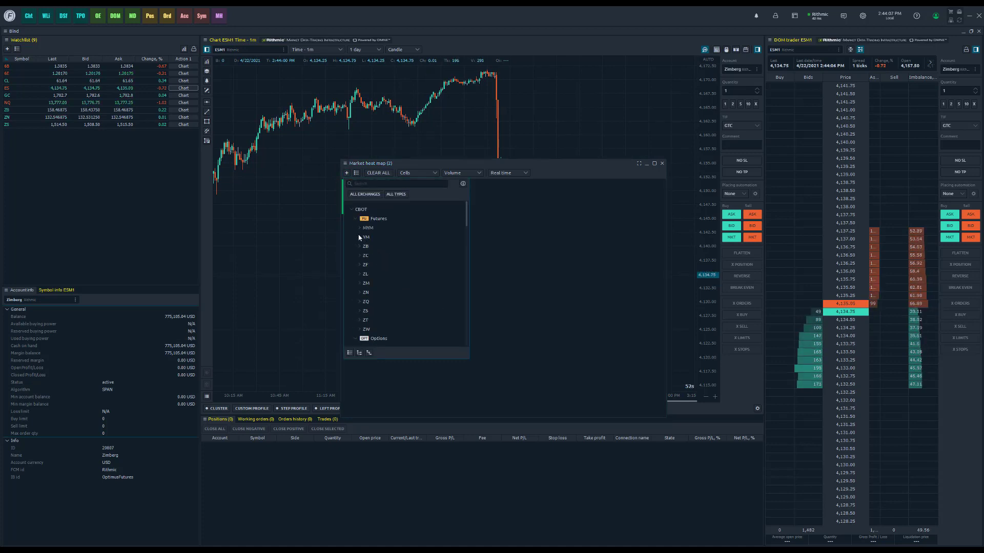
pyautogui.click(359, 238)
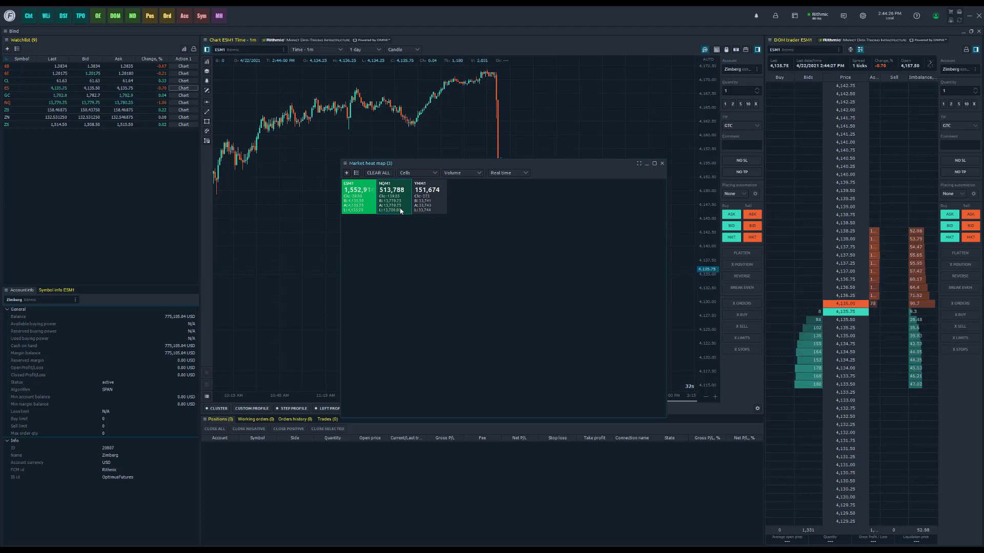
pyautogui.rightClick(399, 210)
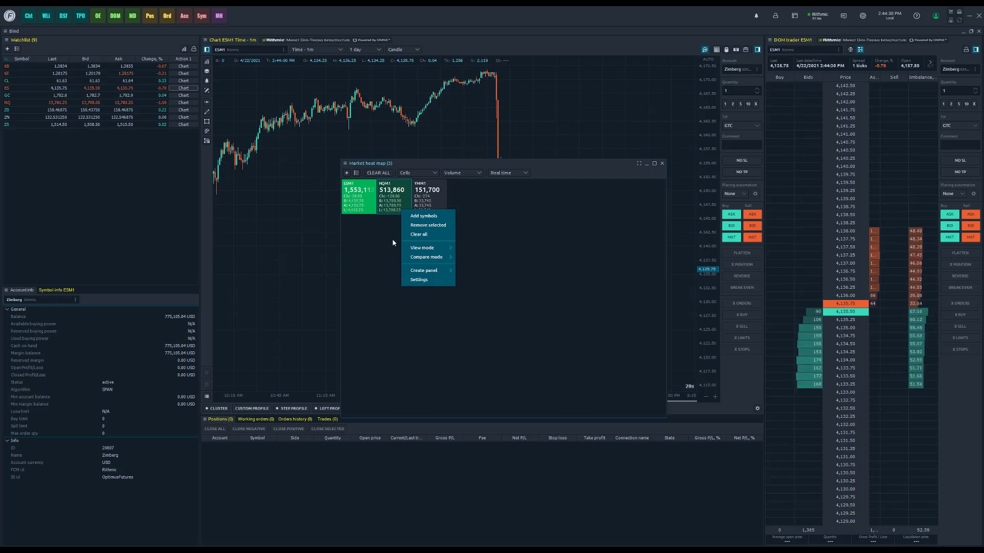
pyautogui.moveTo(423, 216)
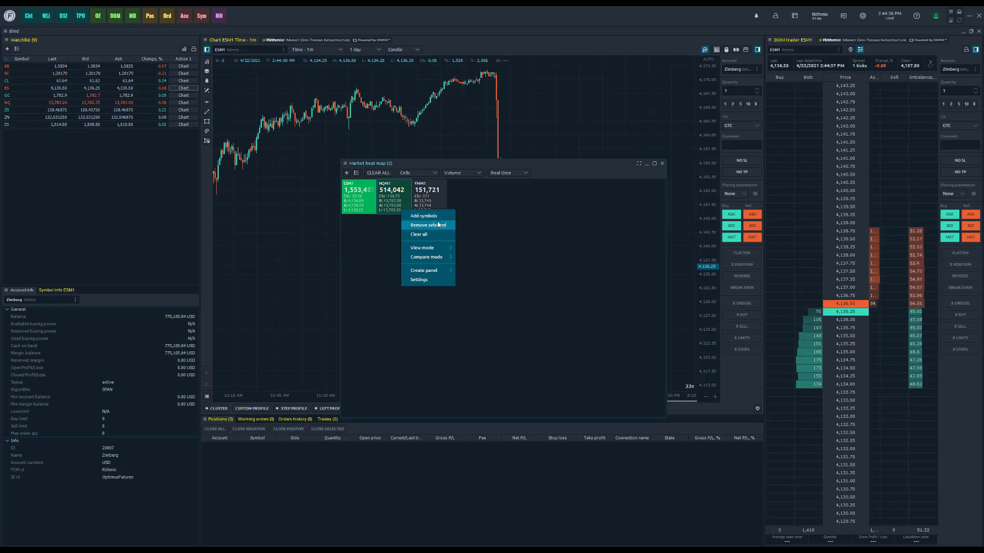
pyautogui.click(422, 247)
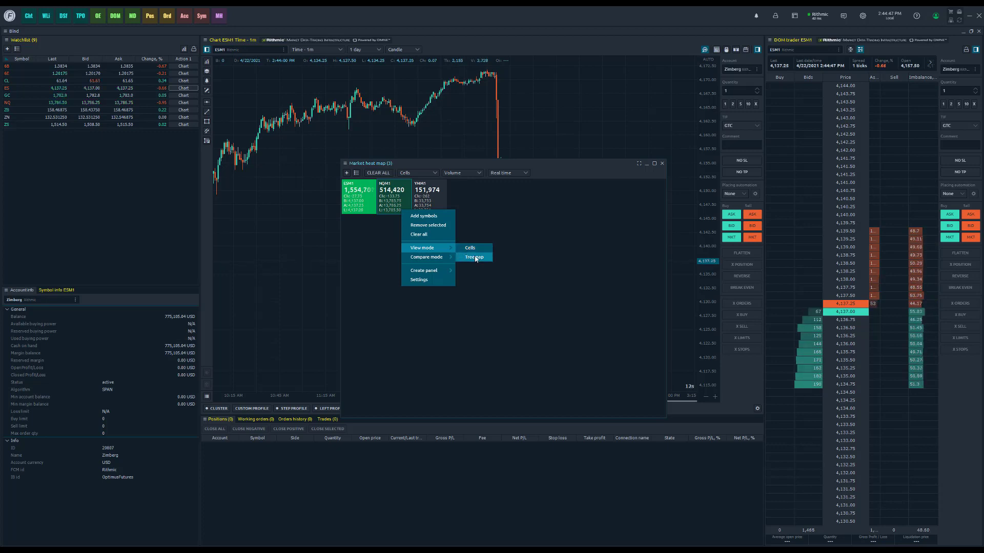
pyautogui.click(474, 258)
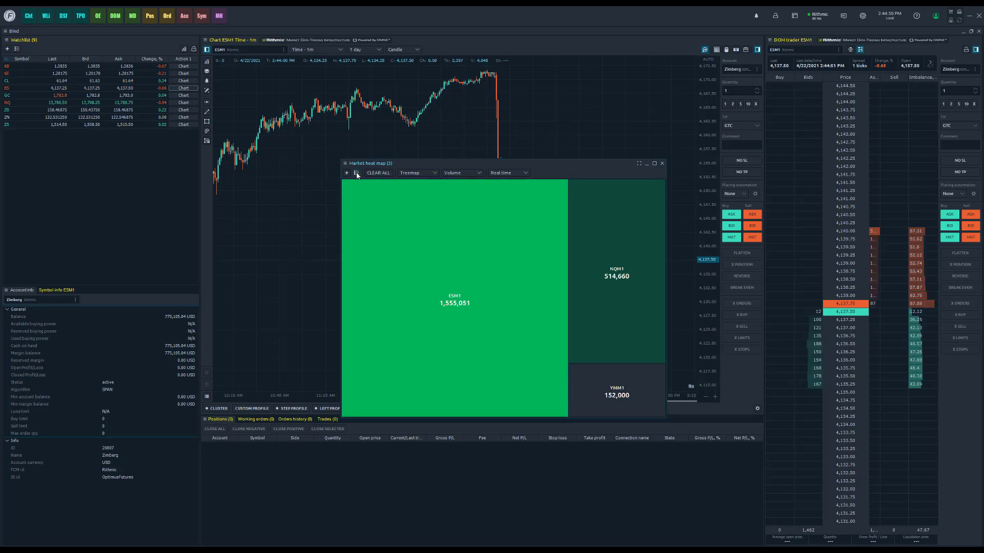
pyautogui.click(346, 174)
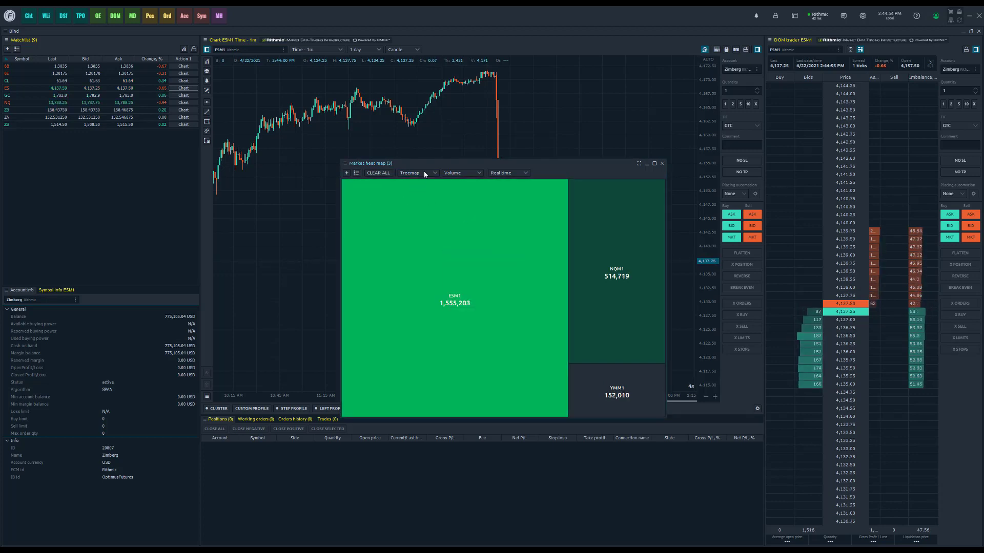
pyautogui.click(417, 173)
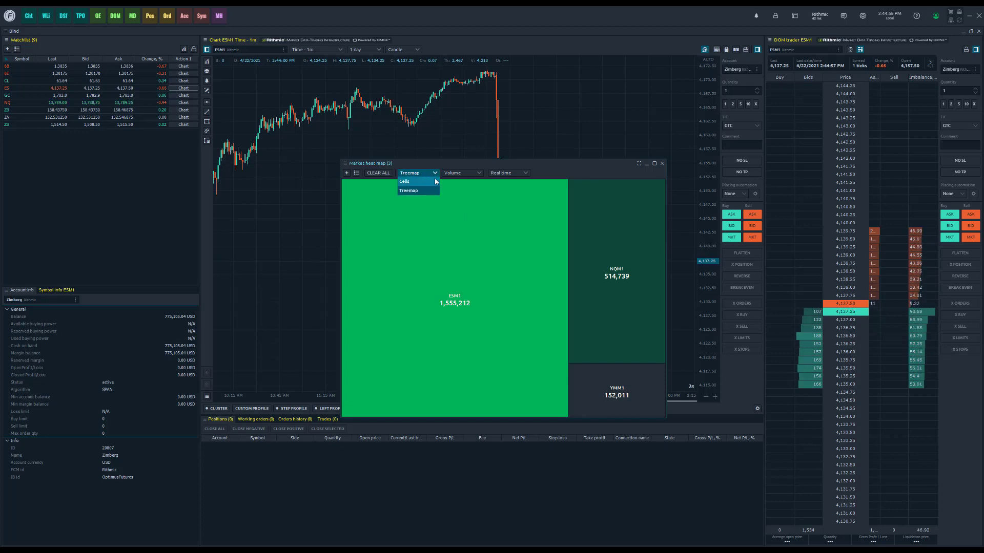
pyautogui.click(404, 181)
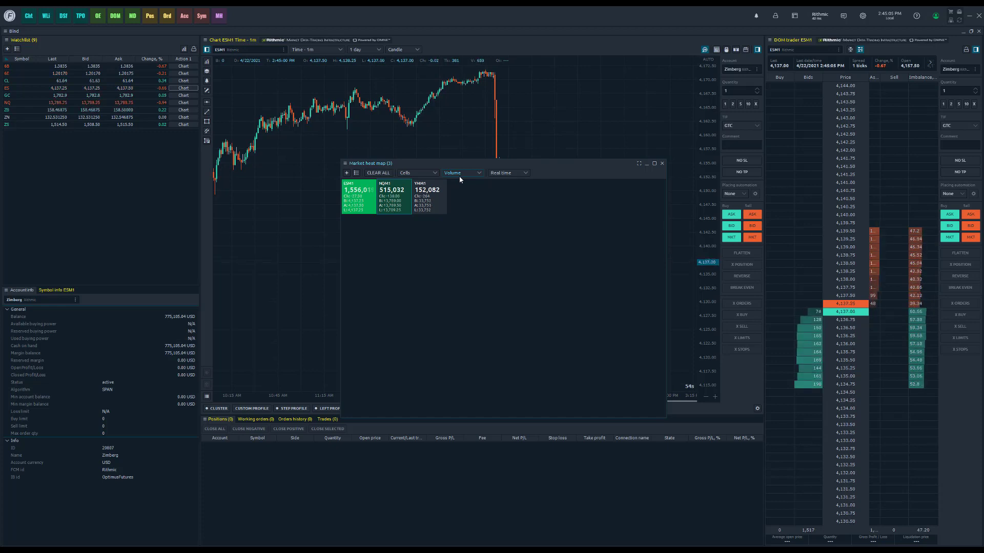
# - Set the tile measure to Change, % instead of Volume
pyautogui.click(461, 172)
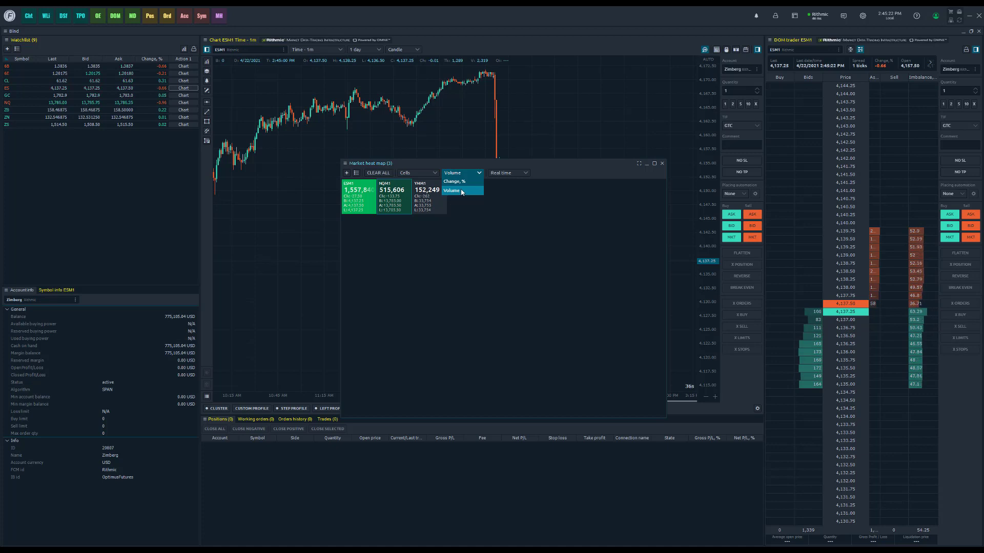
pyautogui.click(452, 181)
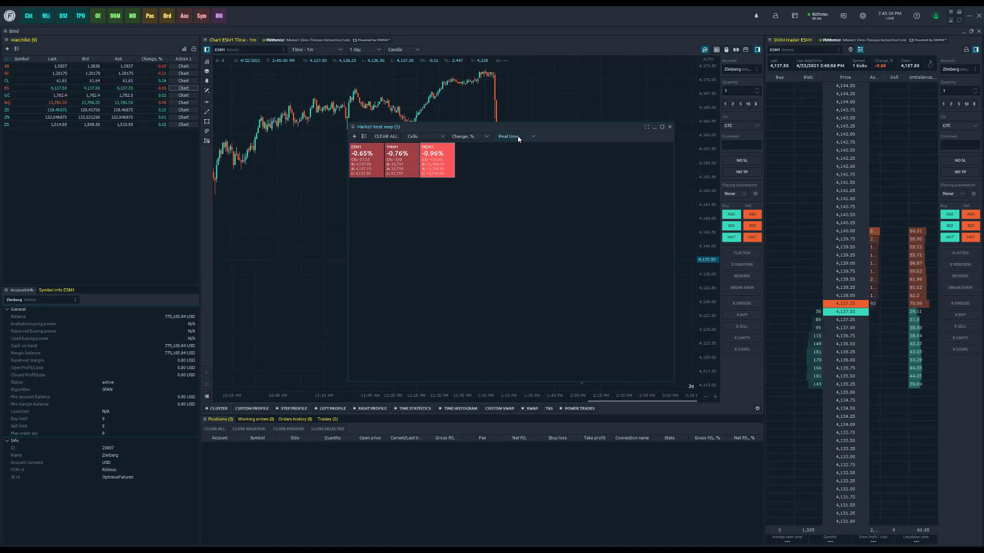
# - Switch the heat map data source to History dated 4/2/2021
pyautogui.click(515, 137)
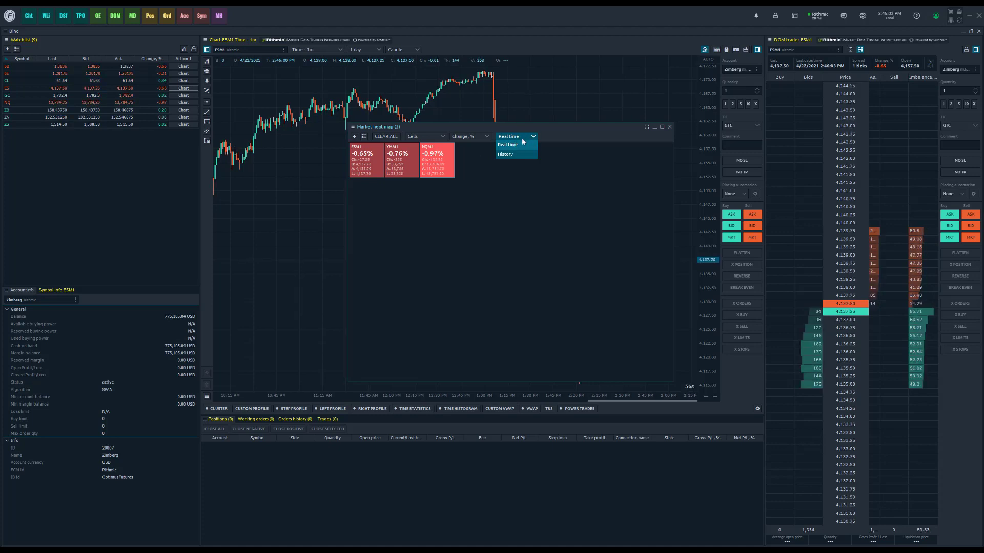
pyautogui.moveTo(517, 154)
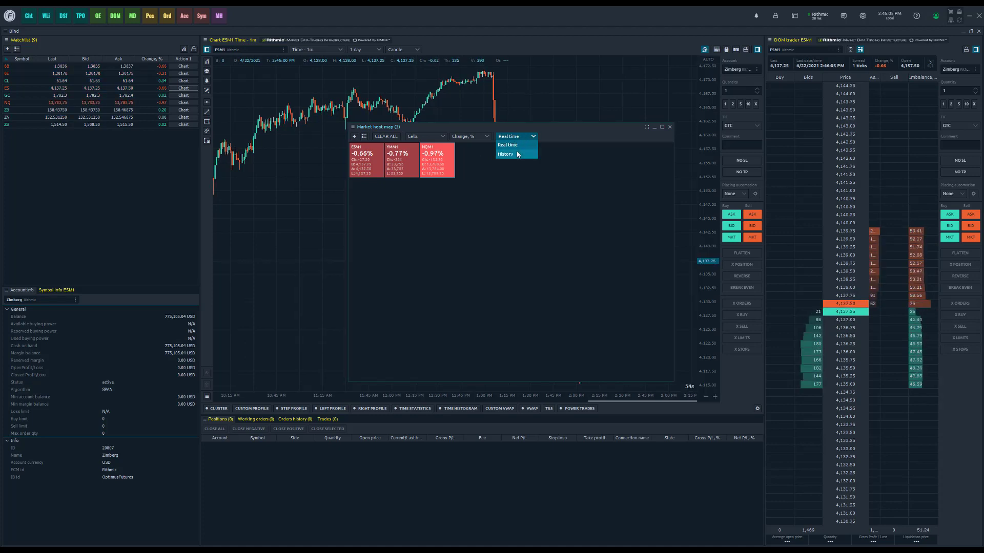
pyautogui.click(505, 154)
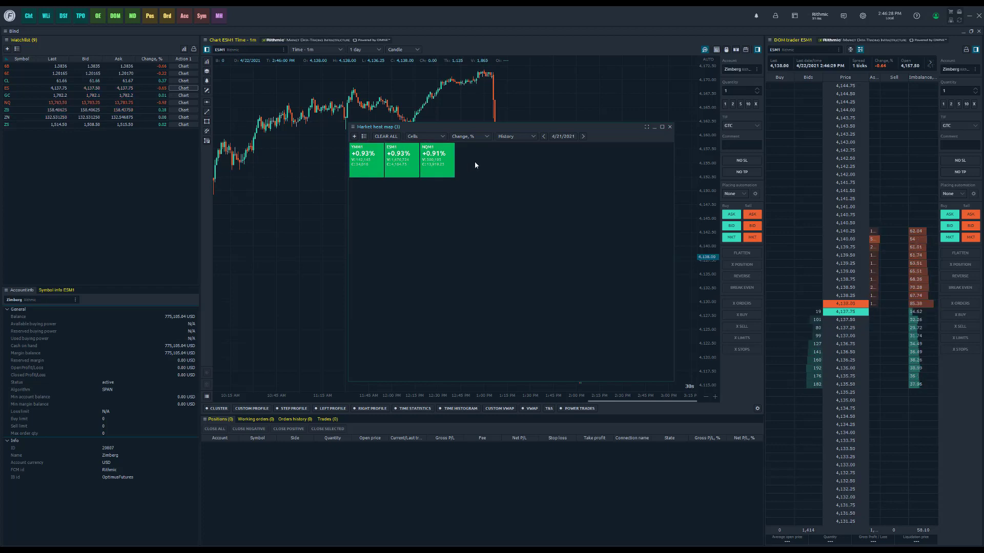
pyautogui.click(563, 136)
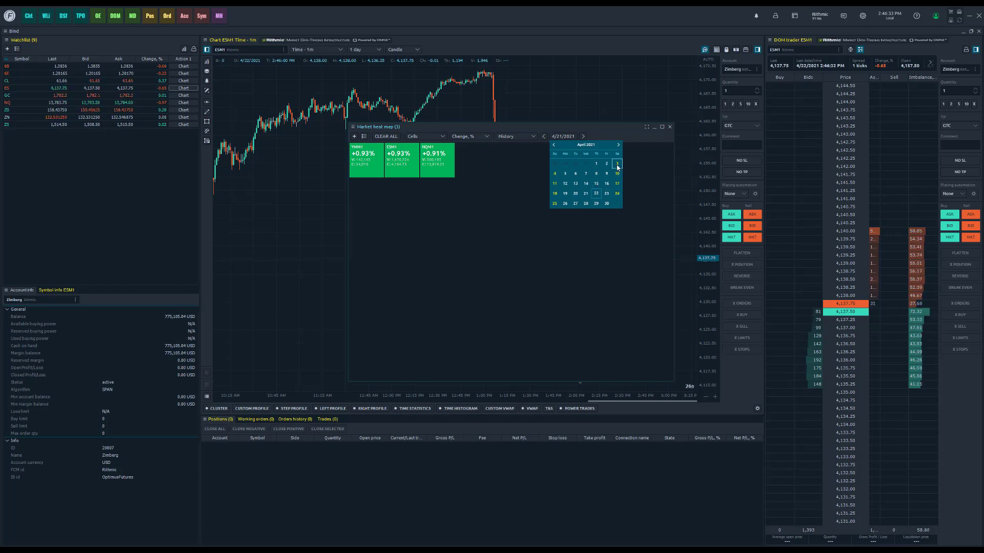
pyautogui.click(608, 167)
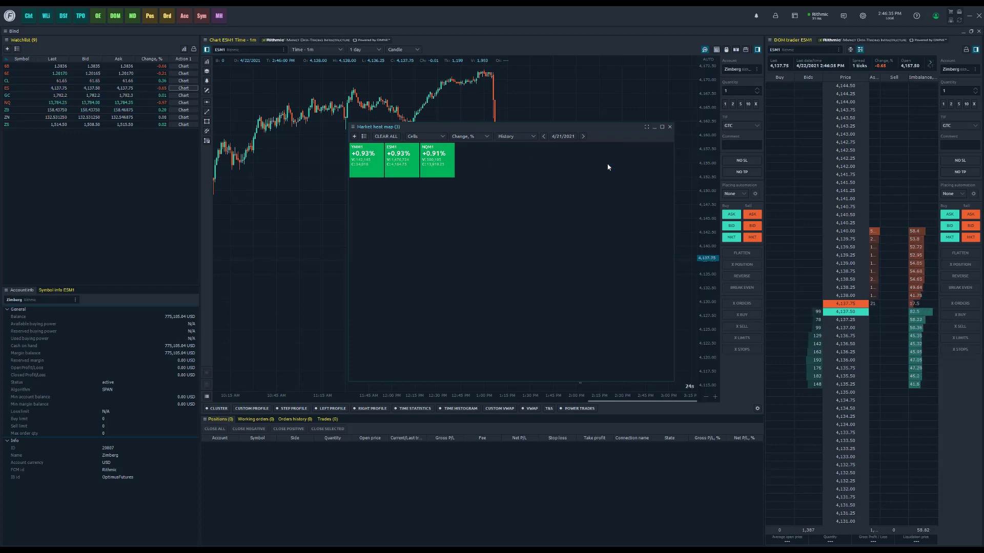
pyautogui.click(580, 136)
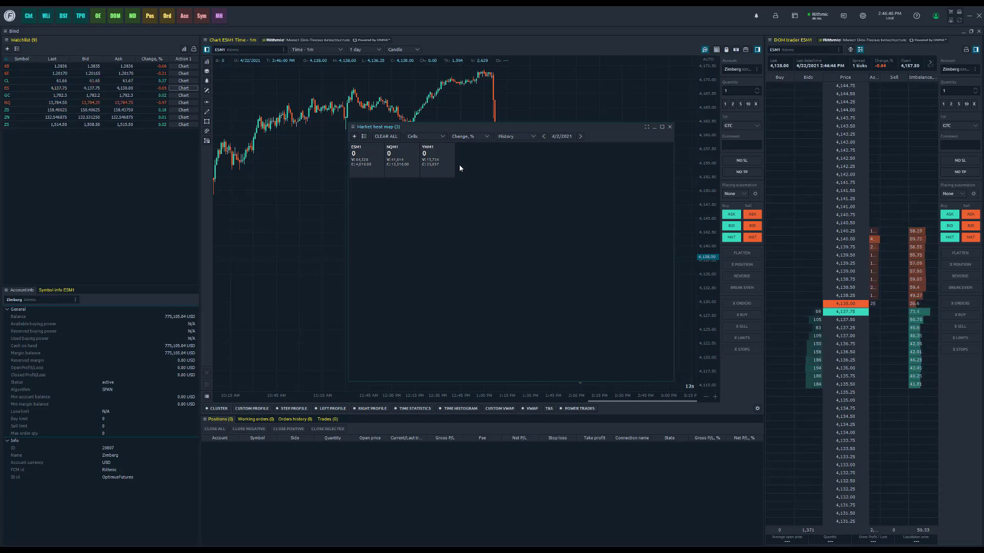
# - Set Compare mode to Change, % and step the history date forward two days
pyautogui.click(468, 136)
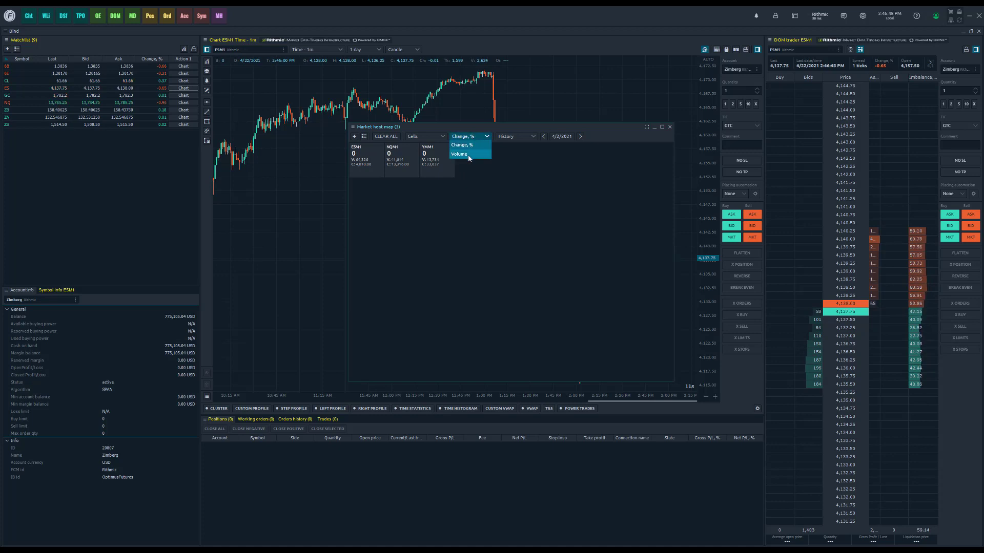
pyautogui.click(461, 145)
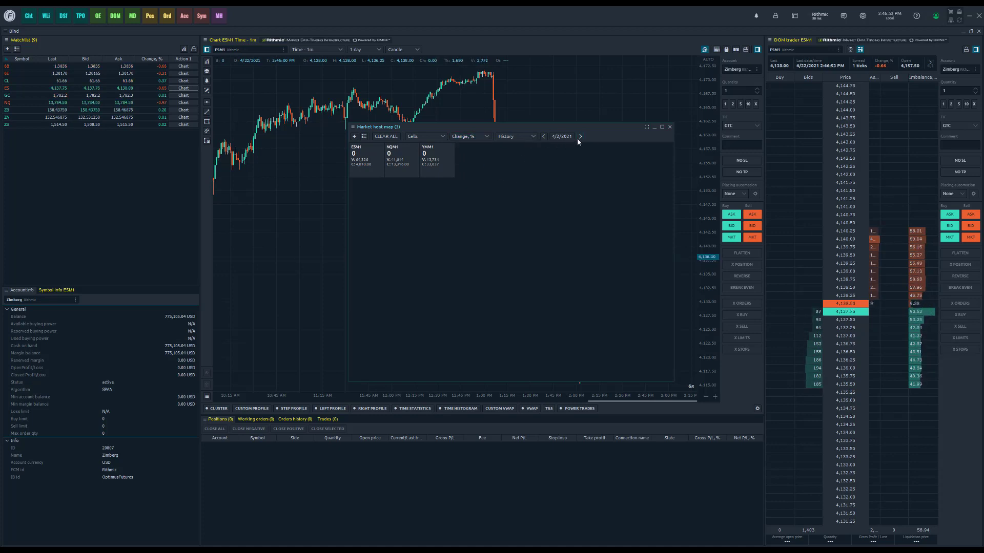
pyautogui.click(580, 136)
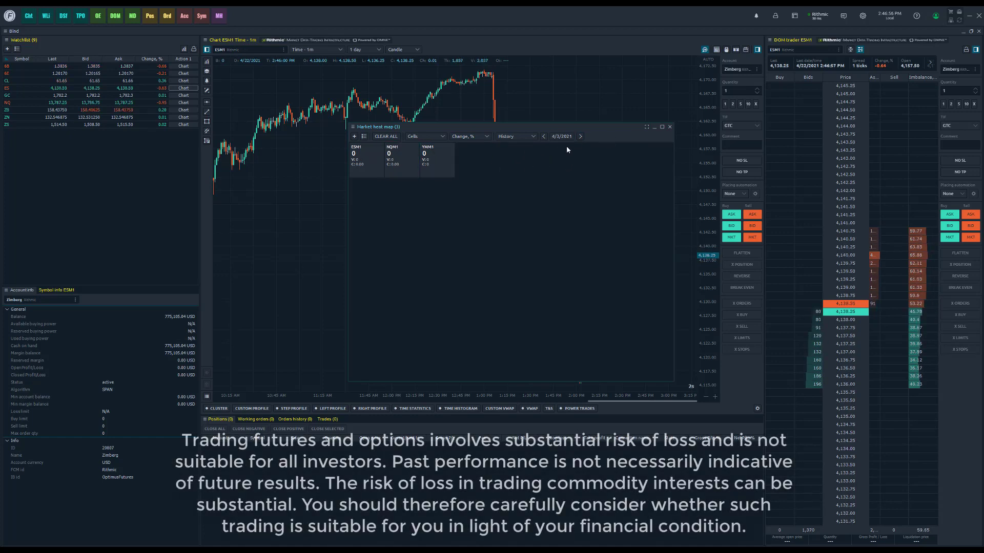
pyautogui.click(579, 137)
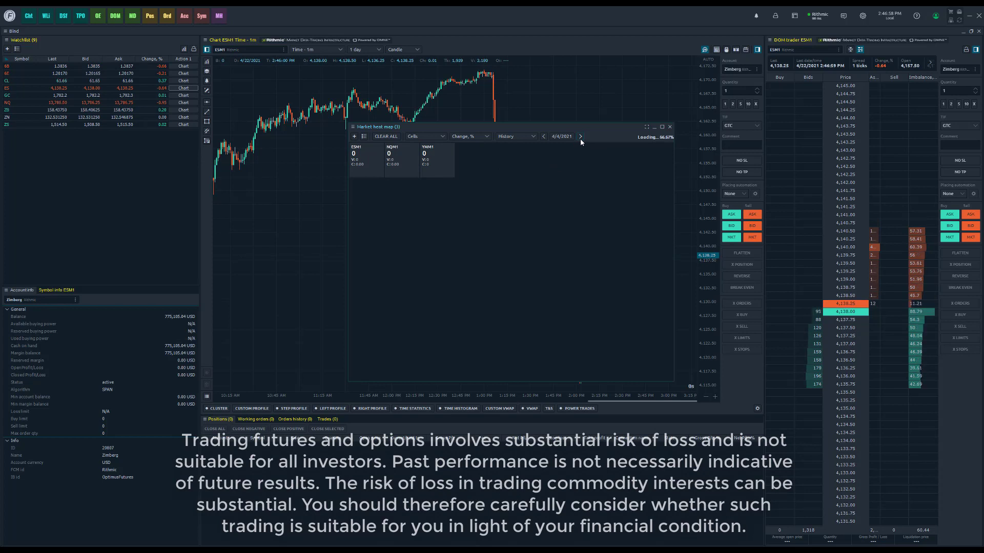
# - Set the history date to April 20, then settle on April 19, 2021
pyautogui.click(561, 136)
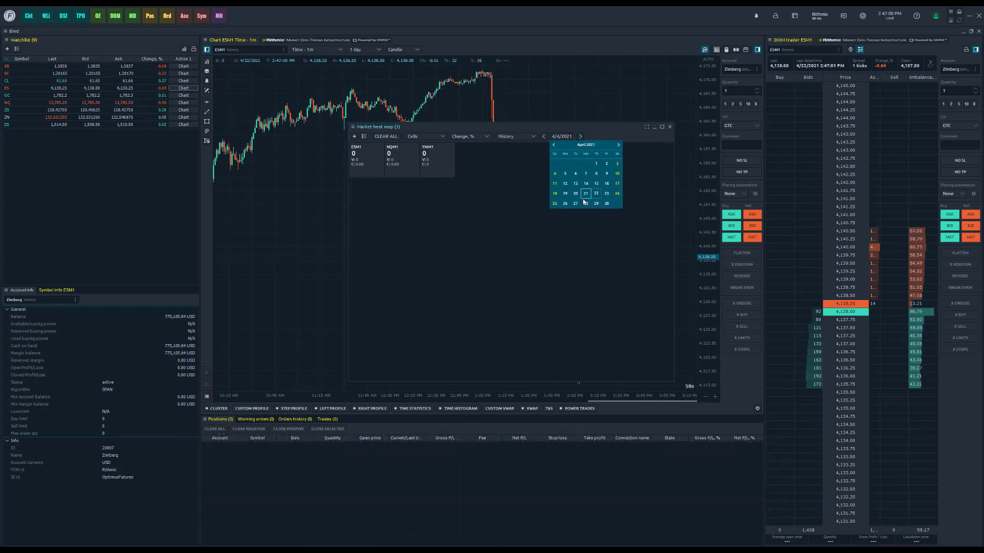
pyautogui.click(584, 203)
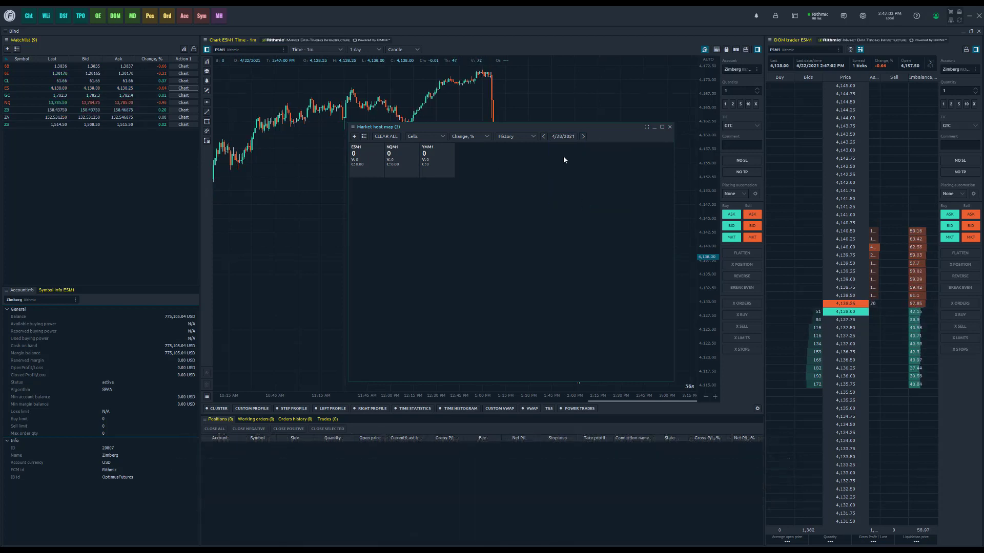
pyautogui.click(562, 136)
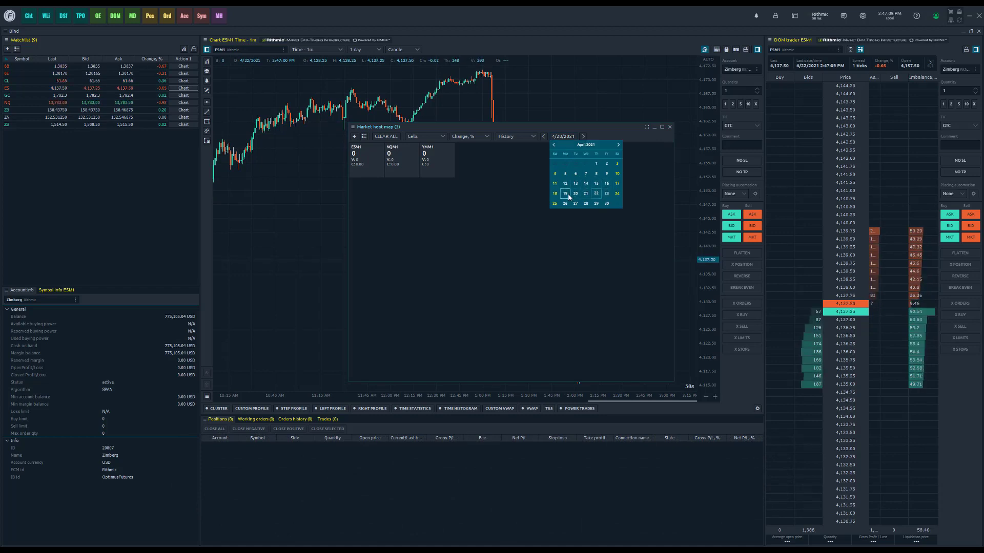
pyautogui.click(565, 194)
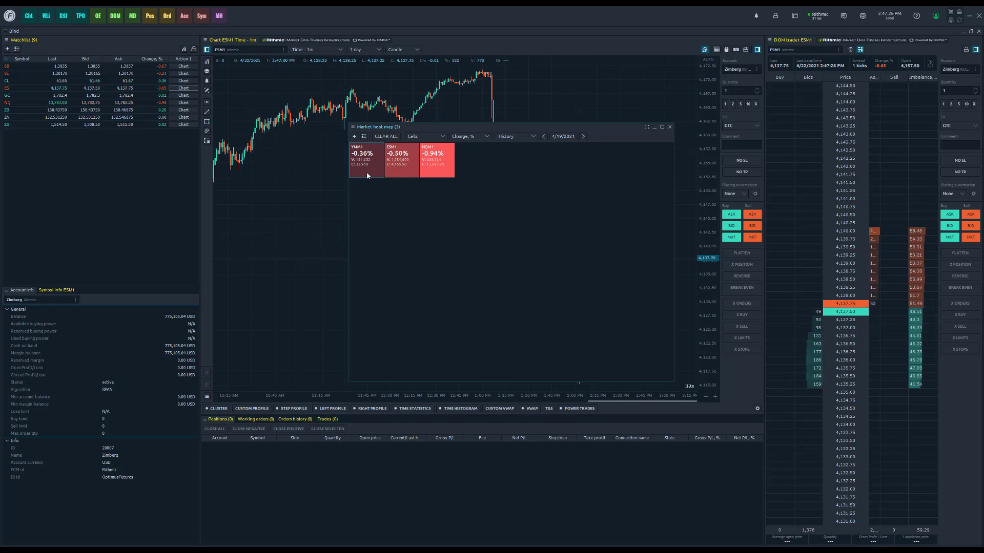
pyautogui.moveTo(435, 225)
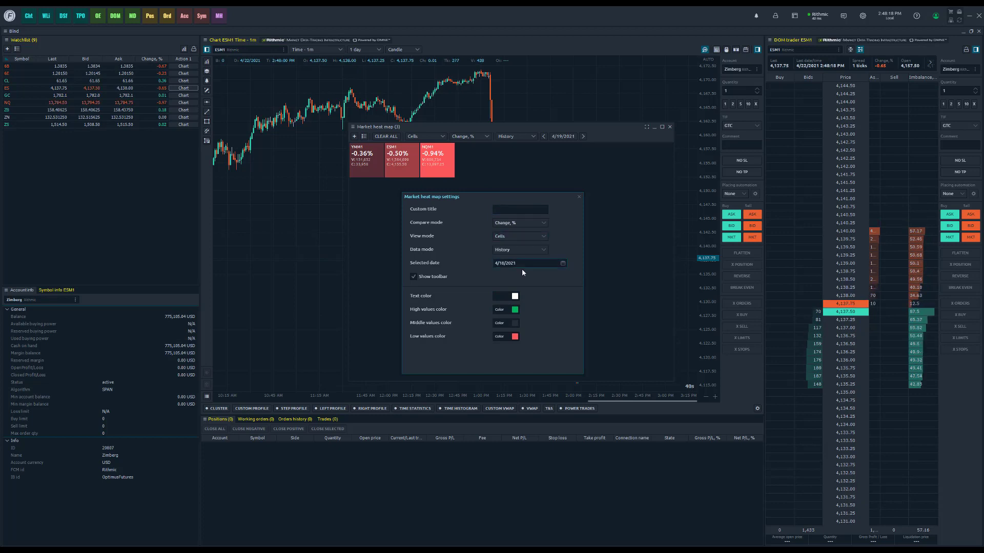
pyautogui.moveTo(473, 307)
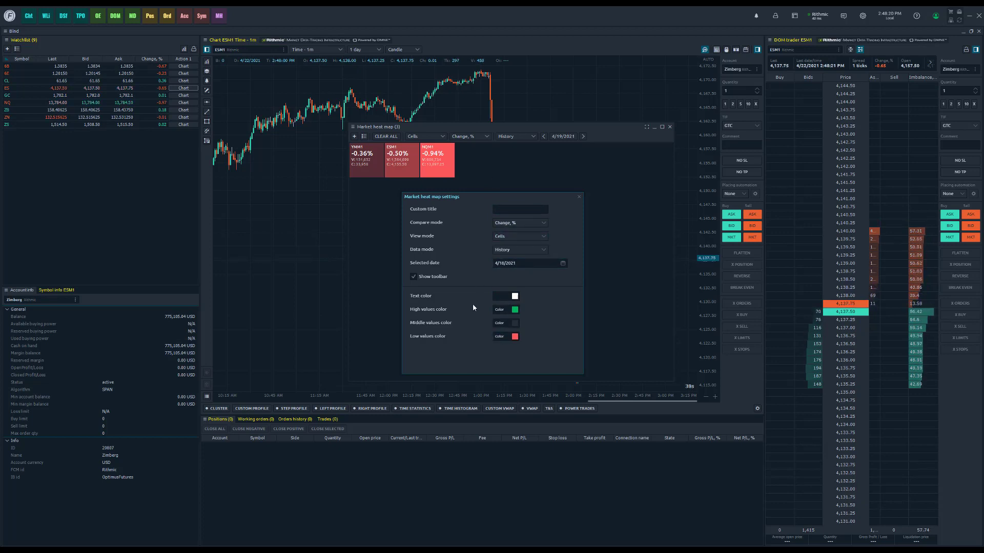
pyautogui.click(578, 196)
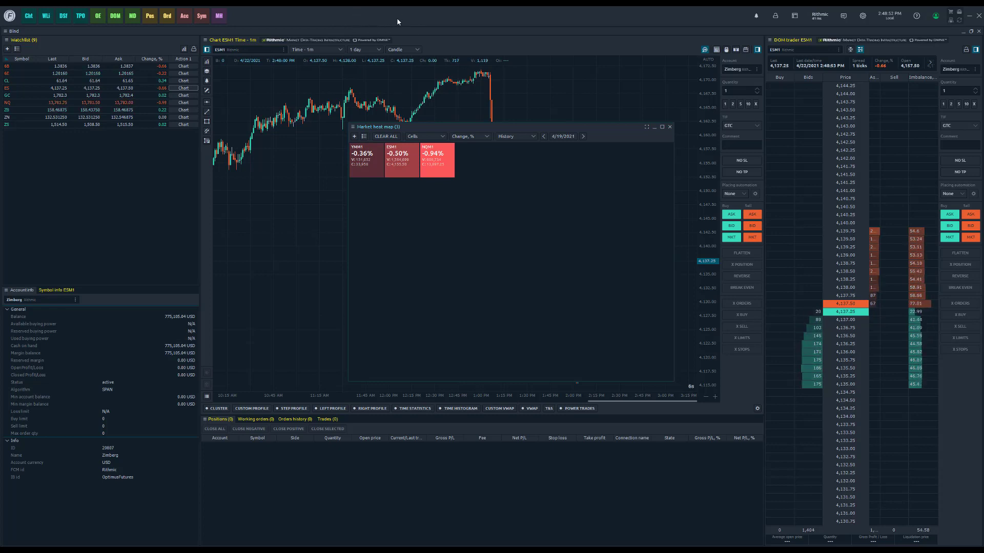
# - Start editing the ticker tape items, keeping Relative change, % as the displayed value
pyautogui.click(392, 19)
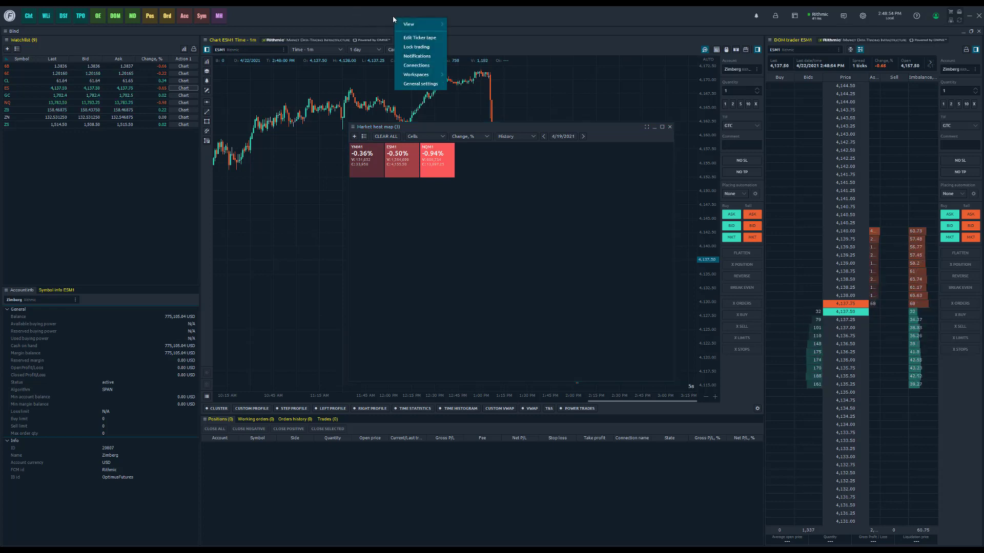
pyautogui.moveTo(419, 38)
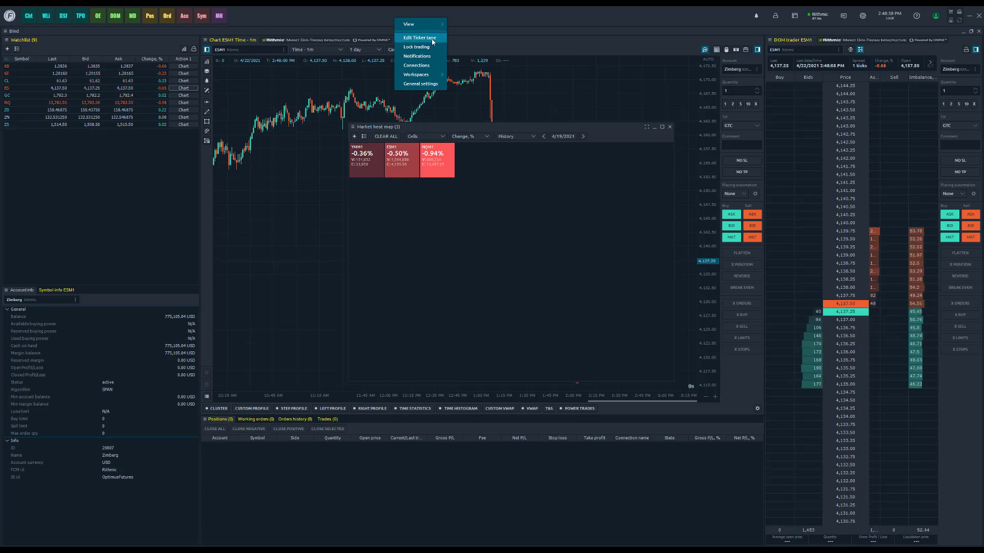
pyautogui.click(419, 38)
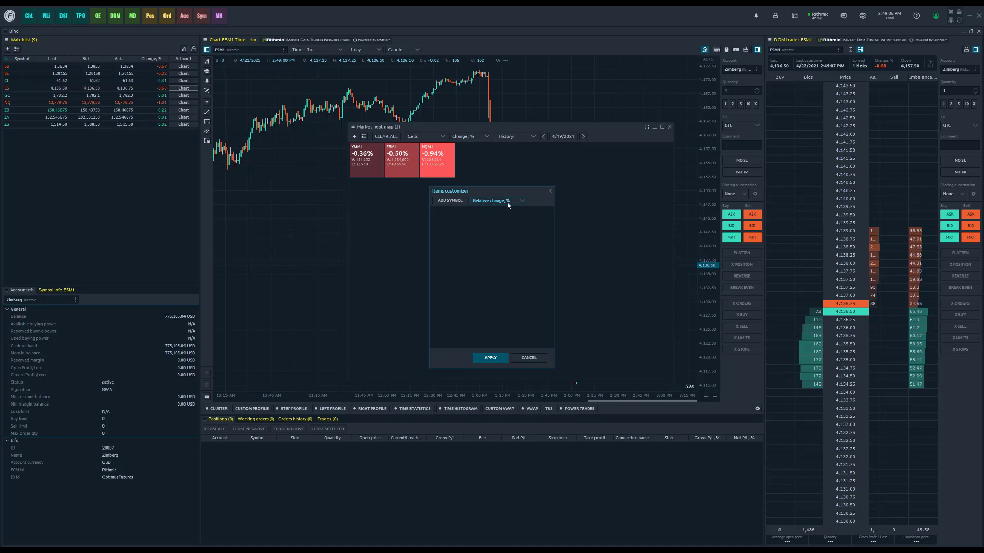
pyautogui.click(496, 200)
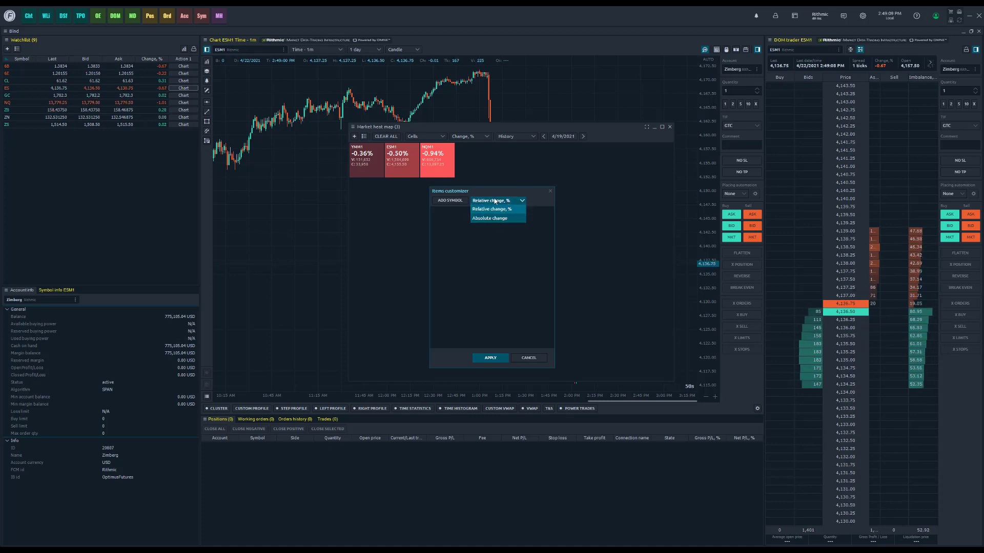
pyautogui.click(499, 200)
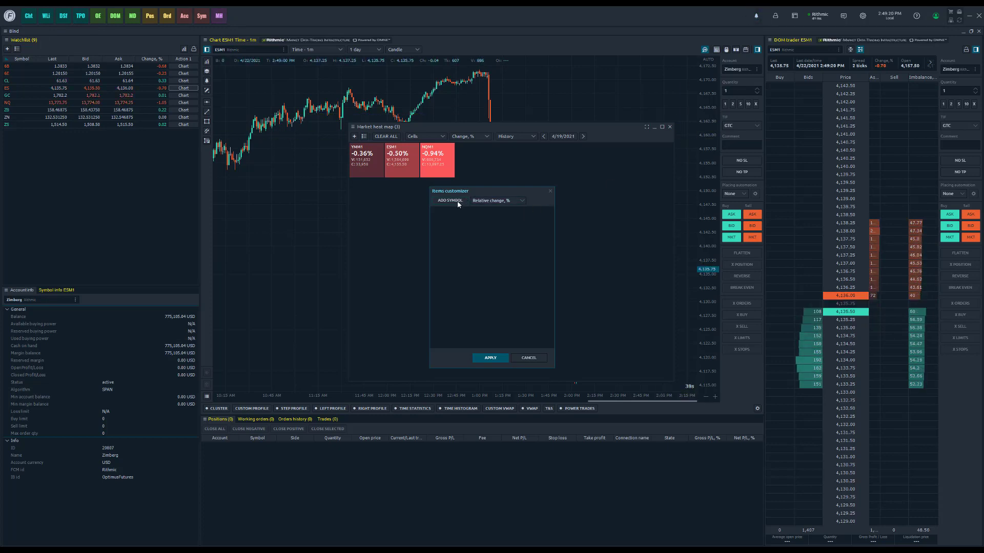
# - Add ESM1, YMM1 and NQM1 to the ticker tape symbol list
pyautogui.click(447, 200)
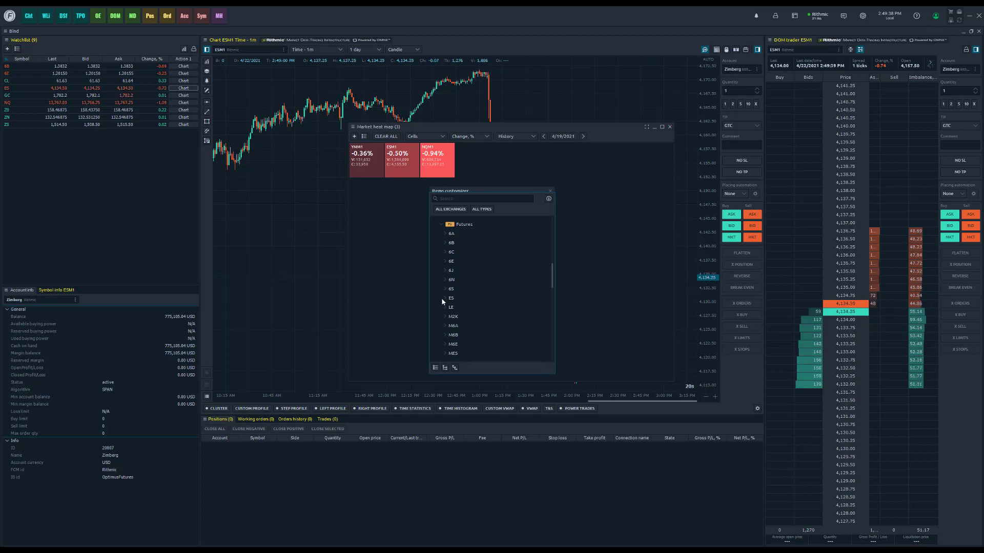
pyautogui.click(445, 297)
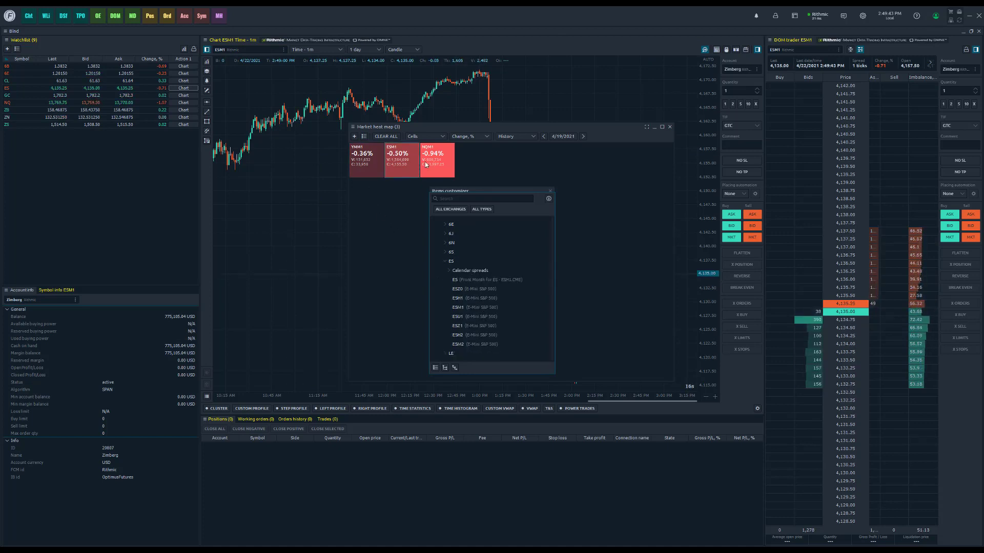
pyautogui.click(458, 307)
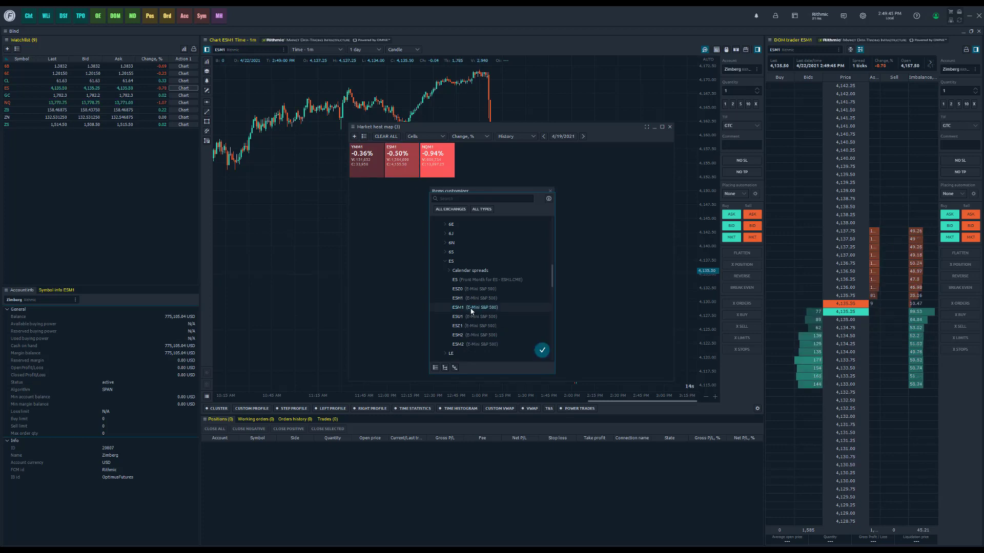
pyautogui.click(542, 349)
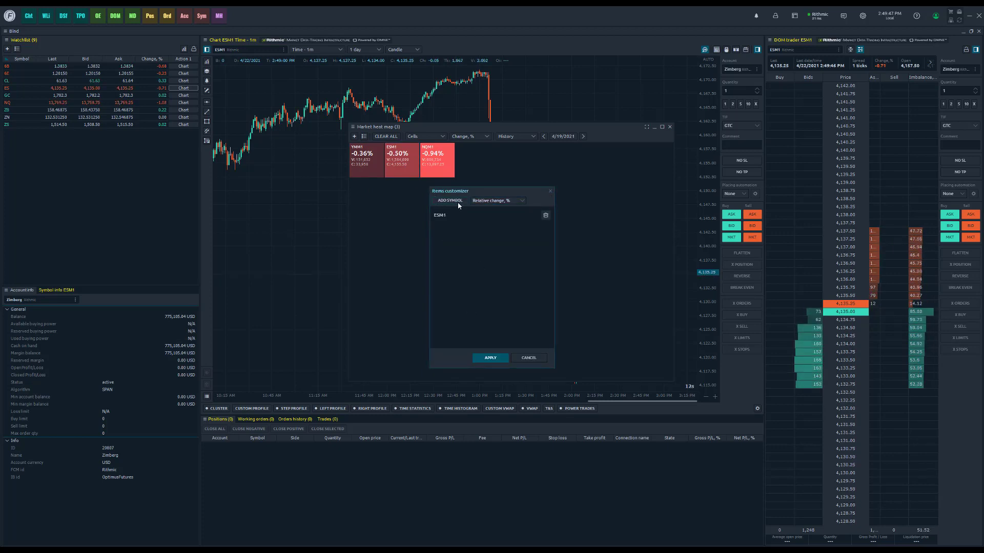
pyautogui.click(448, 201)
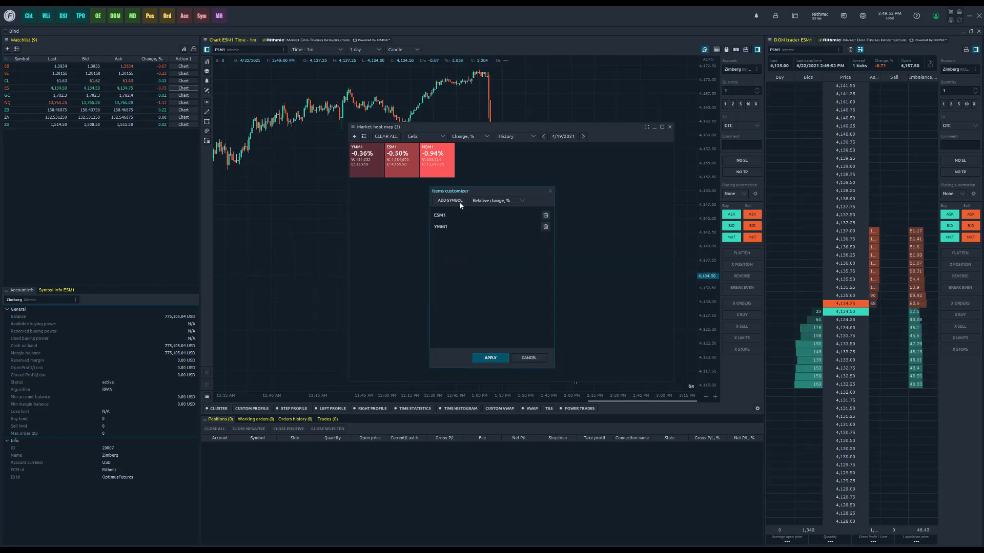
pyautogui.click(450, 201)
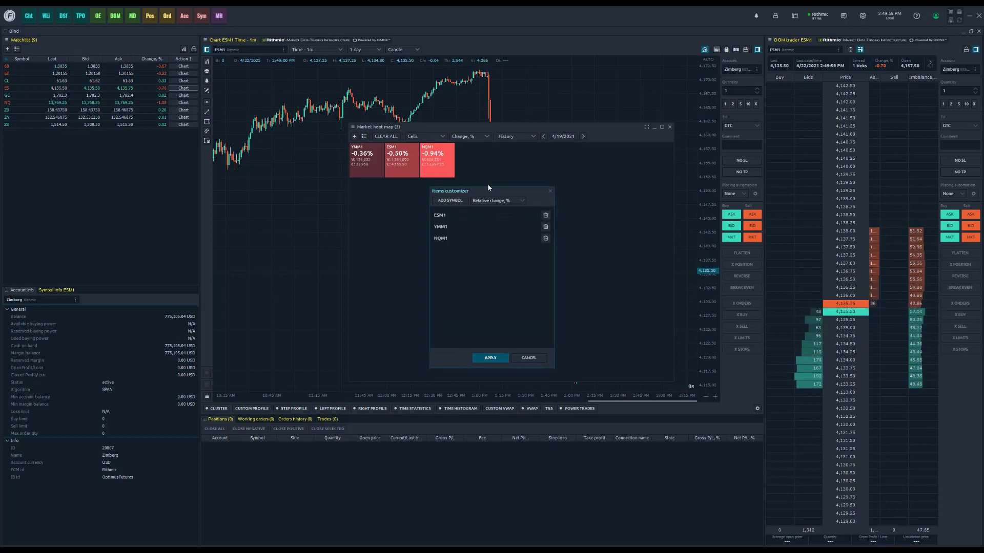
pyautogui.click(495, 200)
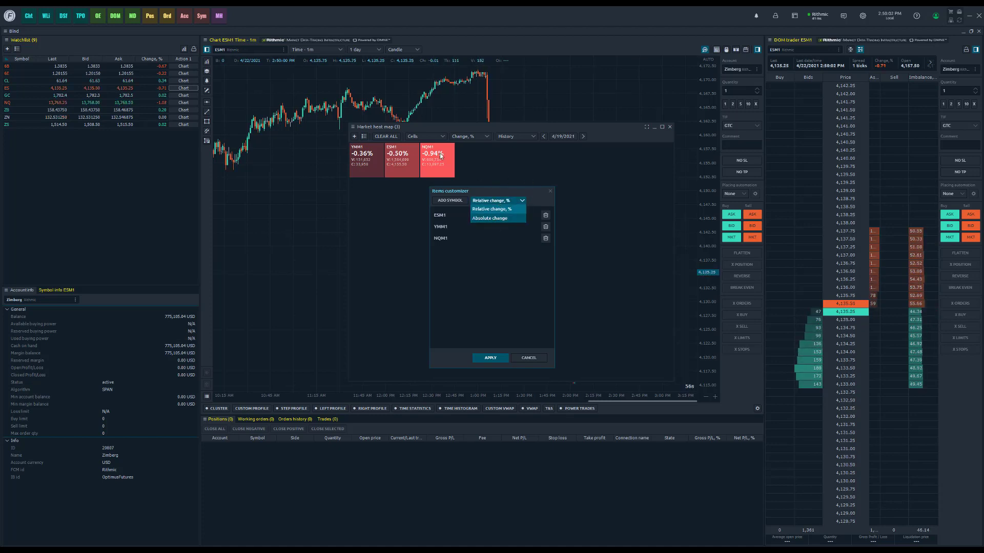
# - Apply the three-symbol ticker tape list and return to the general options
pyautogui.click(492, 200)
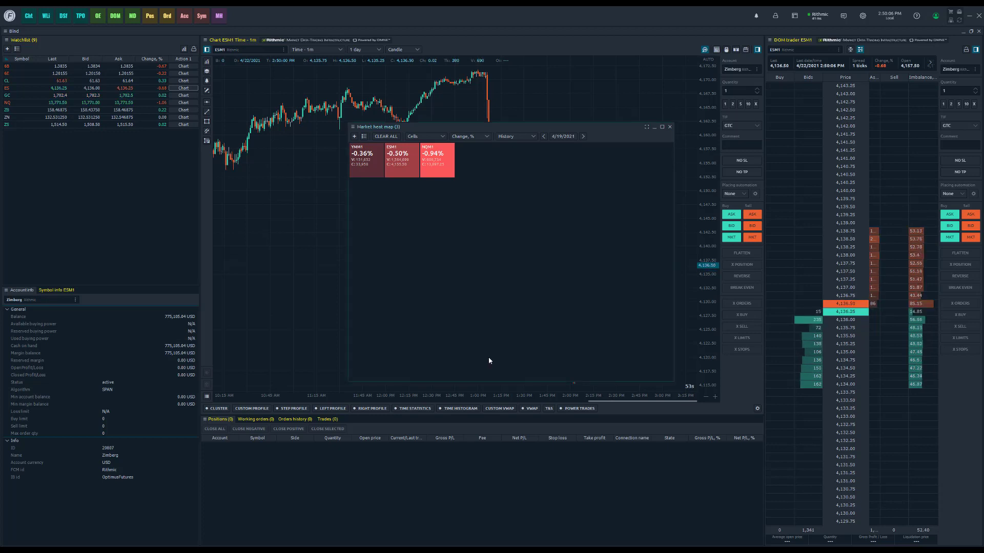
pyautogui.click(668, 126)
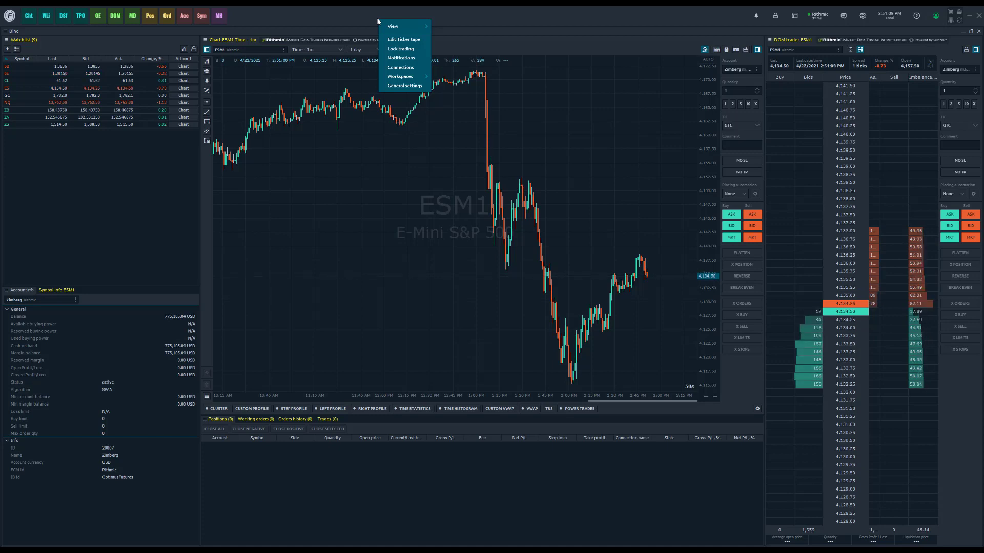
# - Enable the Ticker tape in the top toolbar showing ESM1, YMM1 and NQM1 change %
pyautogui.click(392, 26)
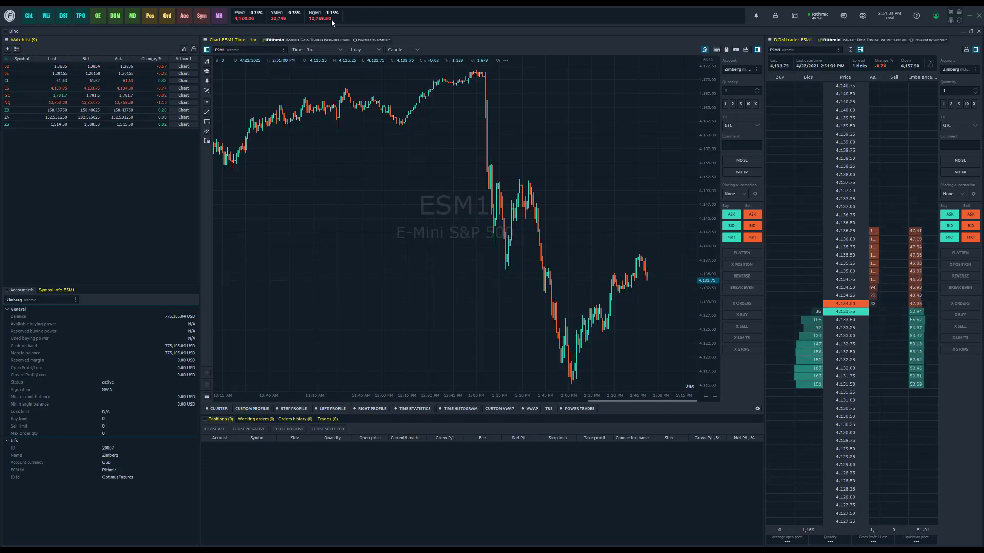
pyautogui.moveTo(26, 86)
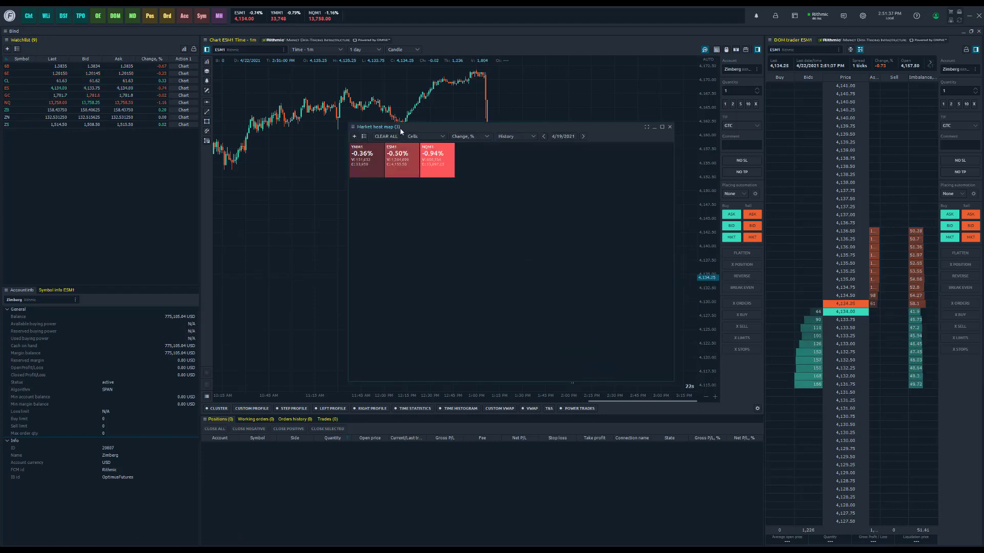
# - Move the heat map to the chart's upper left and set its data mode to Real time
pyautogui.moveTo(369, 126); pyautogui.dragTo(238, 42)
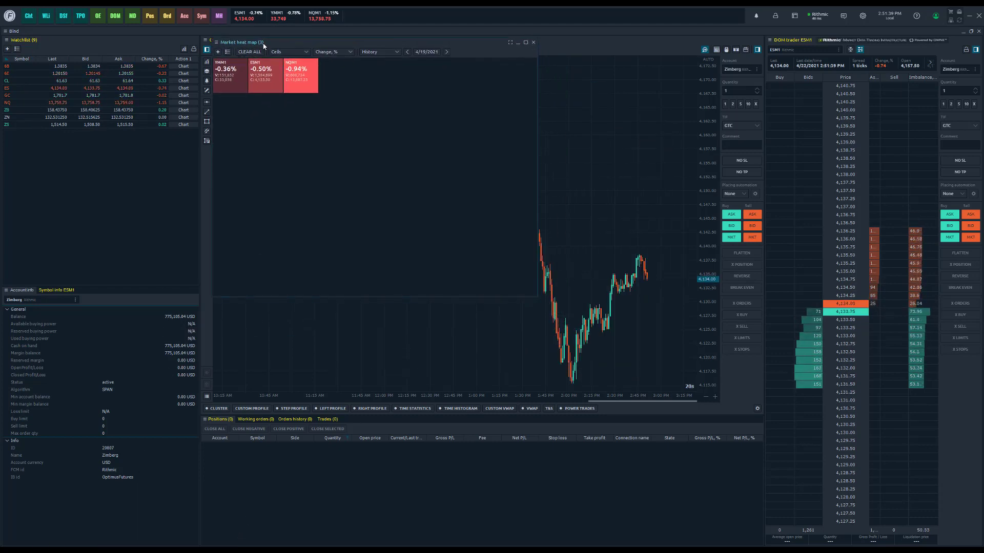
pyautogui.click(378, 51)
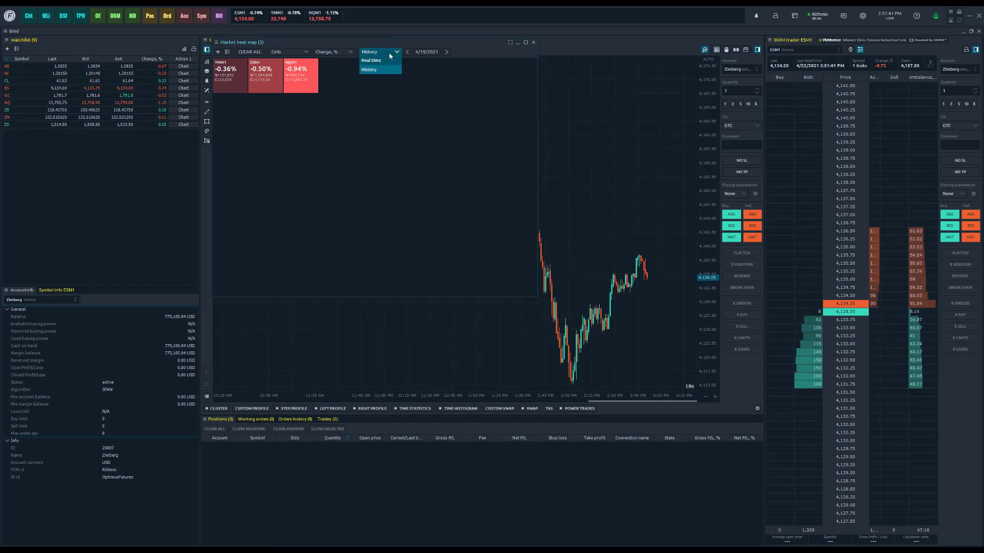
pyautogui.click(371, 60)
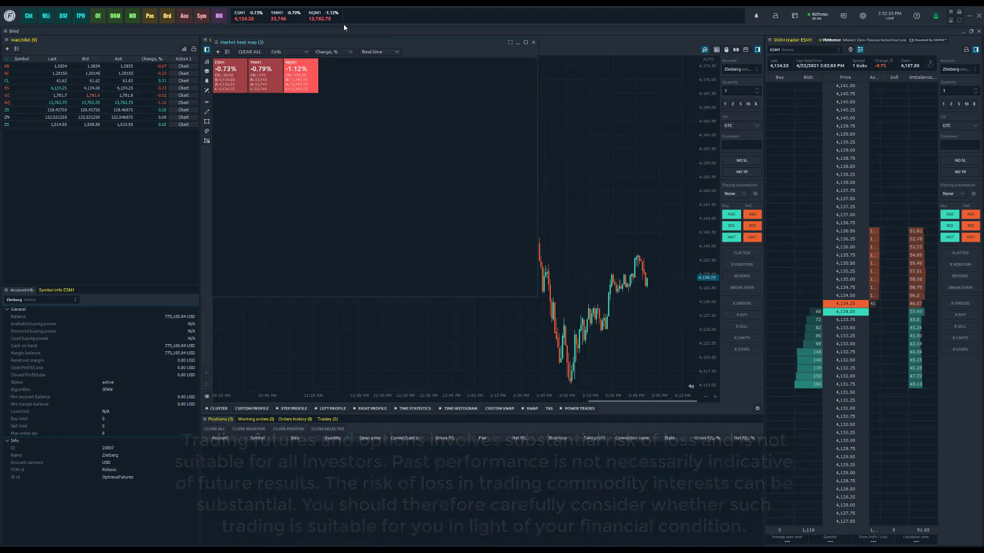
pyautogui.moveTo(689, 211)
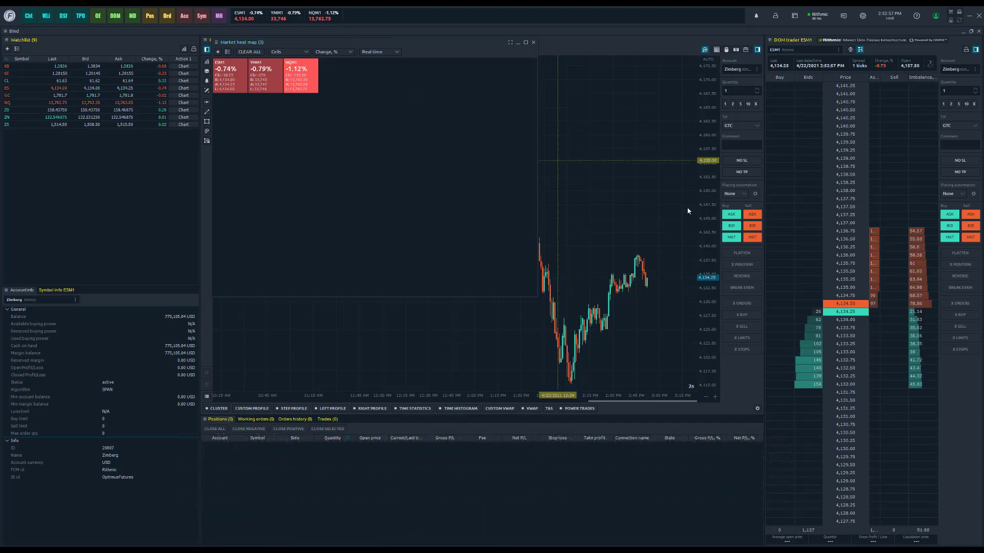